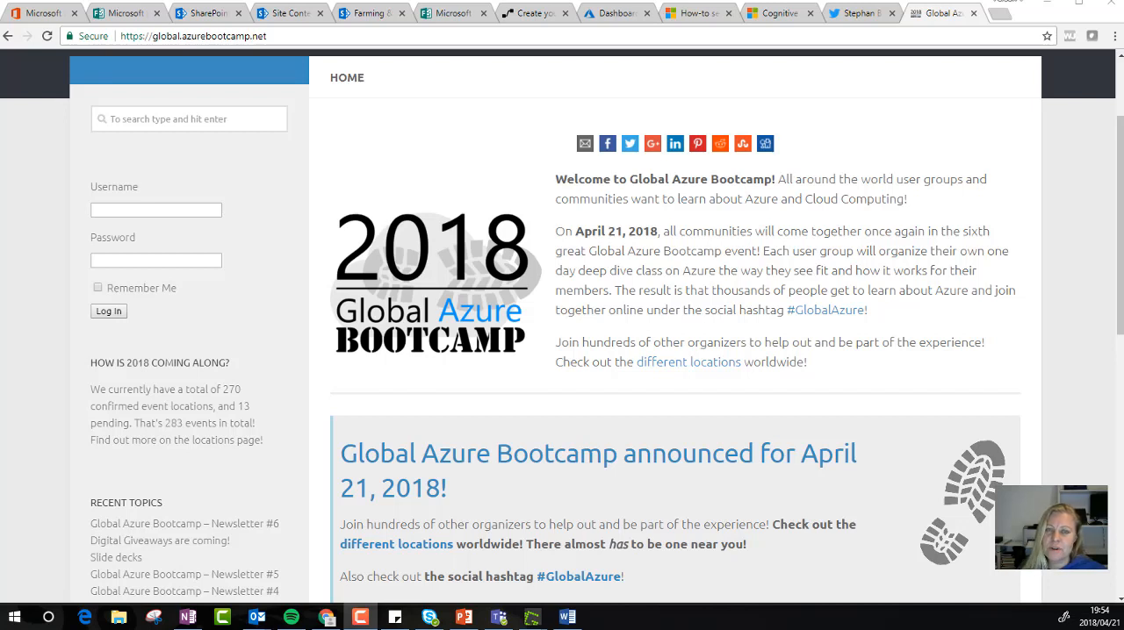
mouse_move(418, 188)
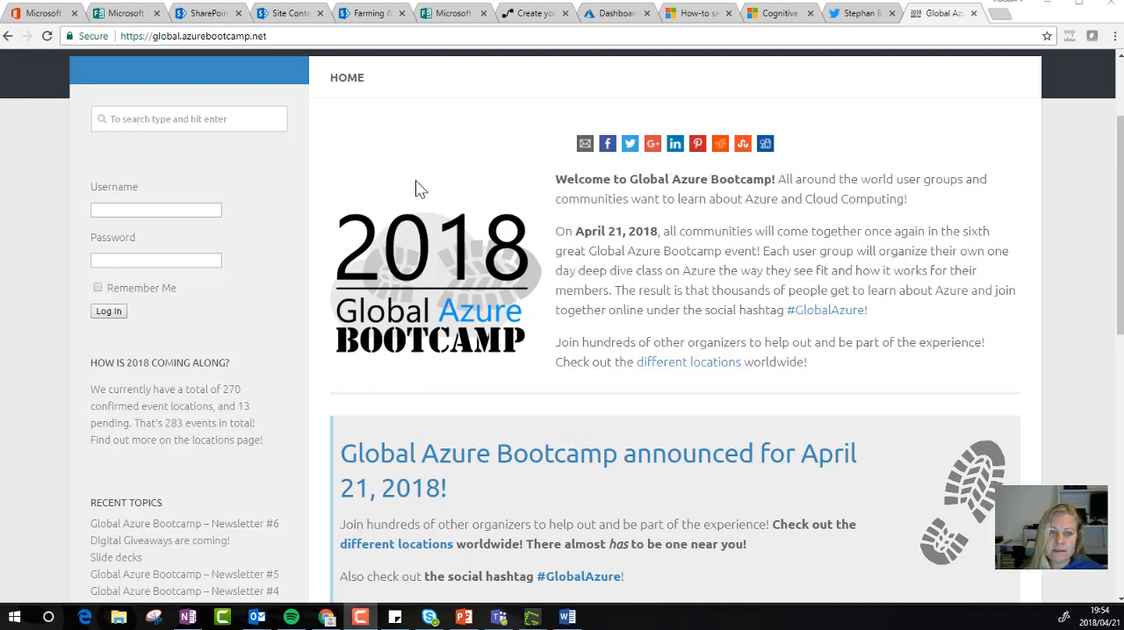
mouse_move(263, 443)
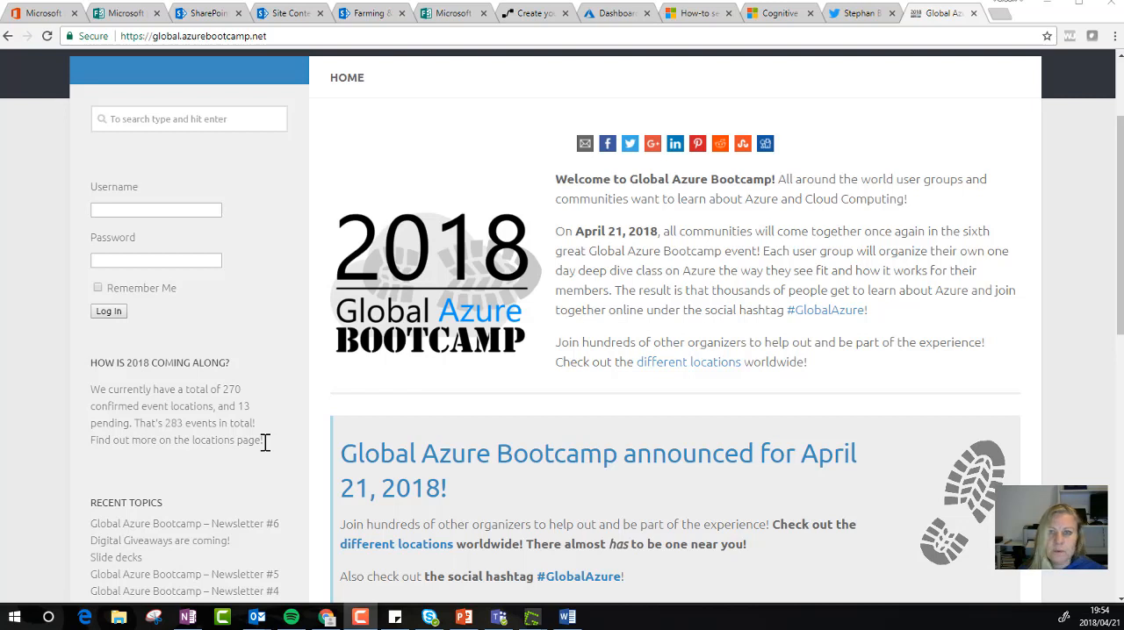
mouse_move(270, 466)
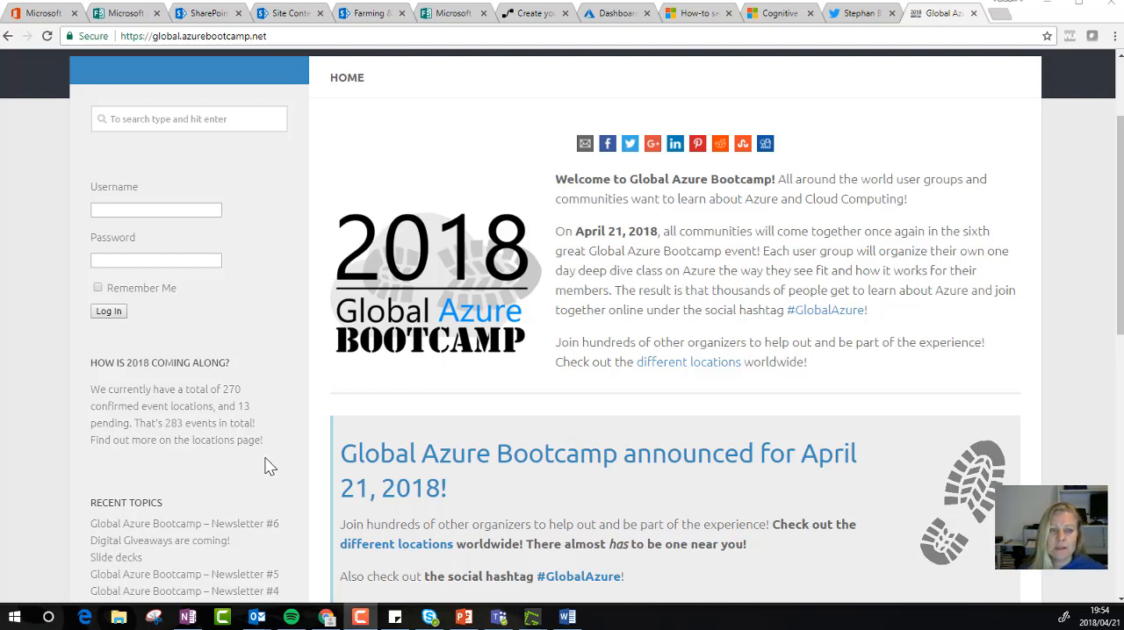
mouse_move(255, 449)
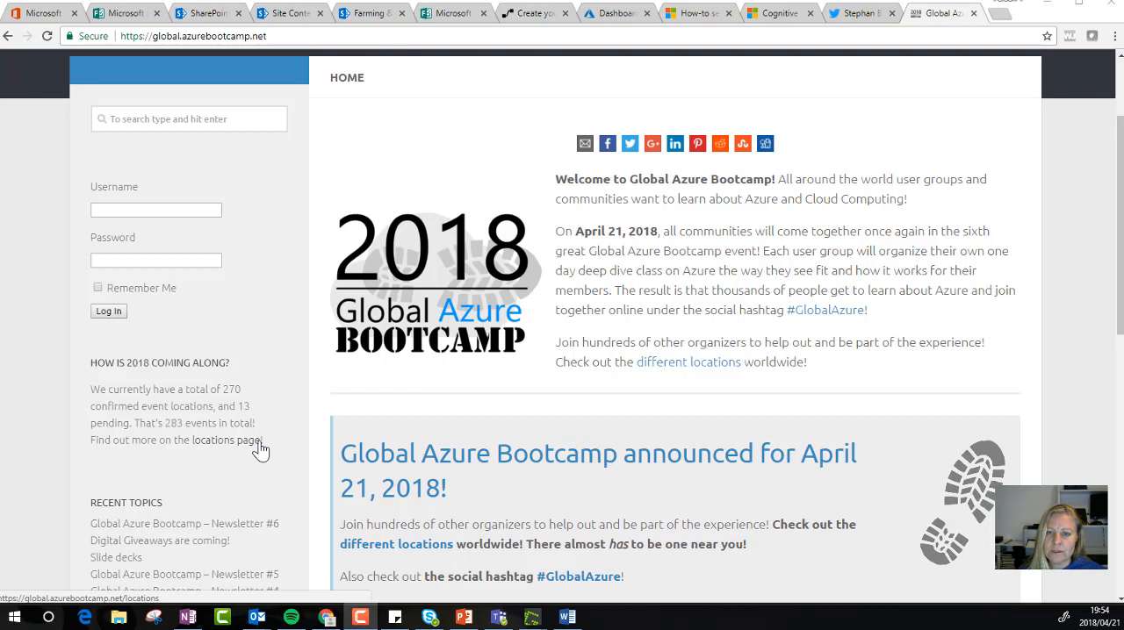
mouse_move(274, 446)
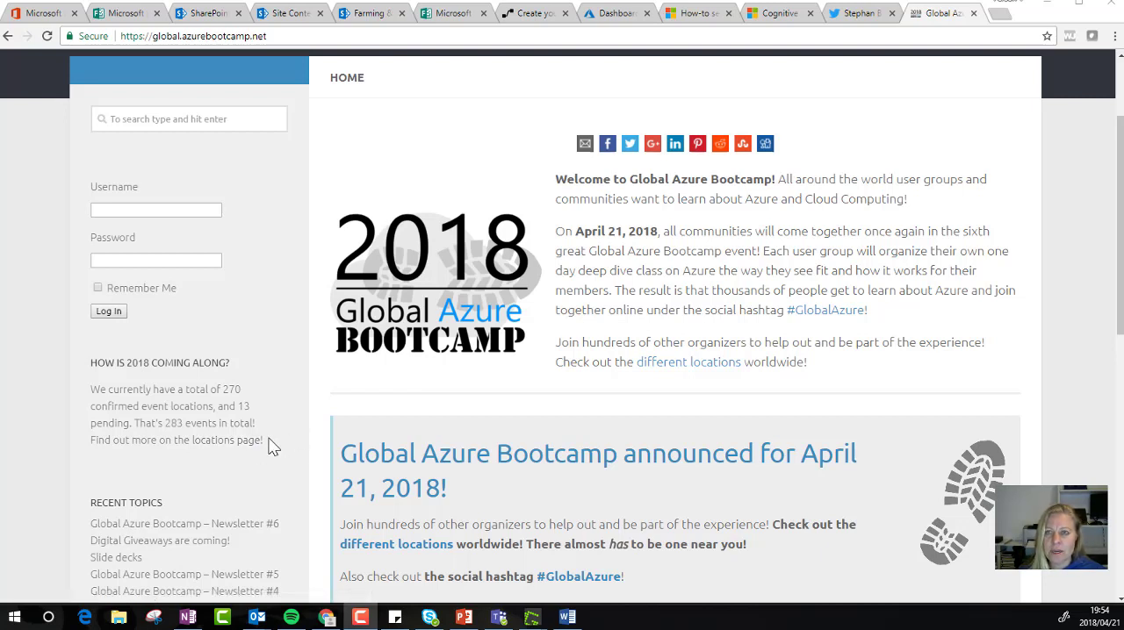
mouse_move(465, 257)
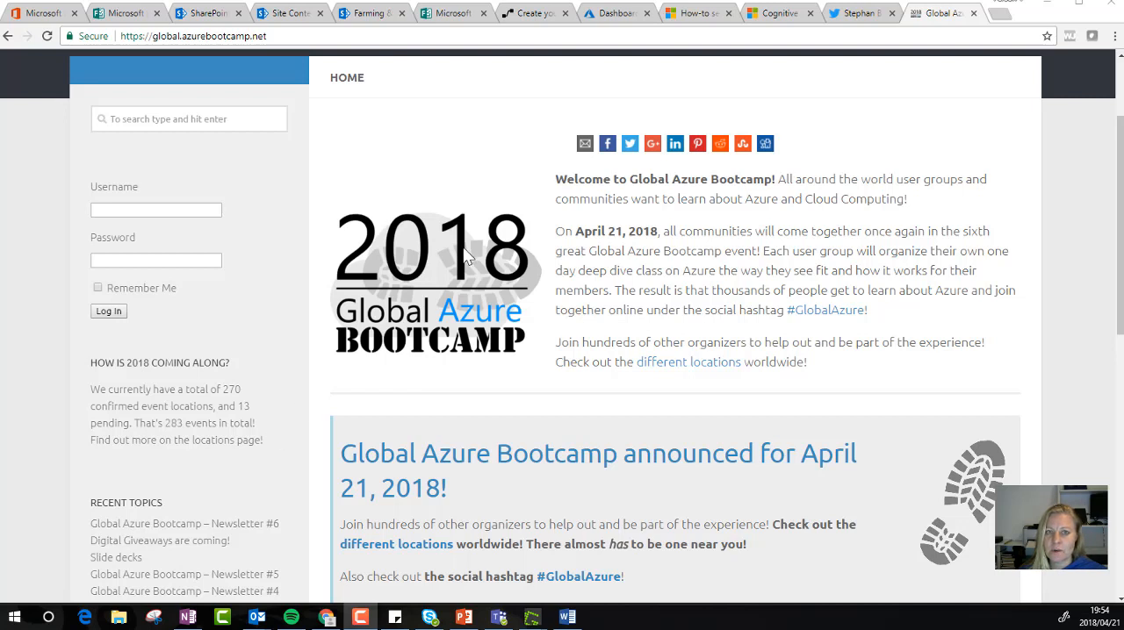
mouse_move(548, 478)
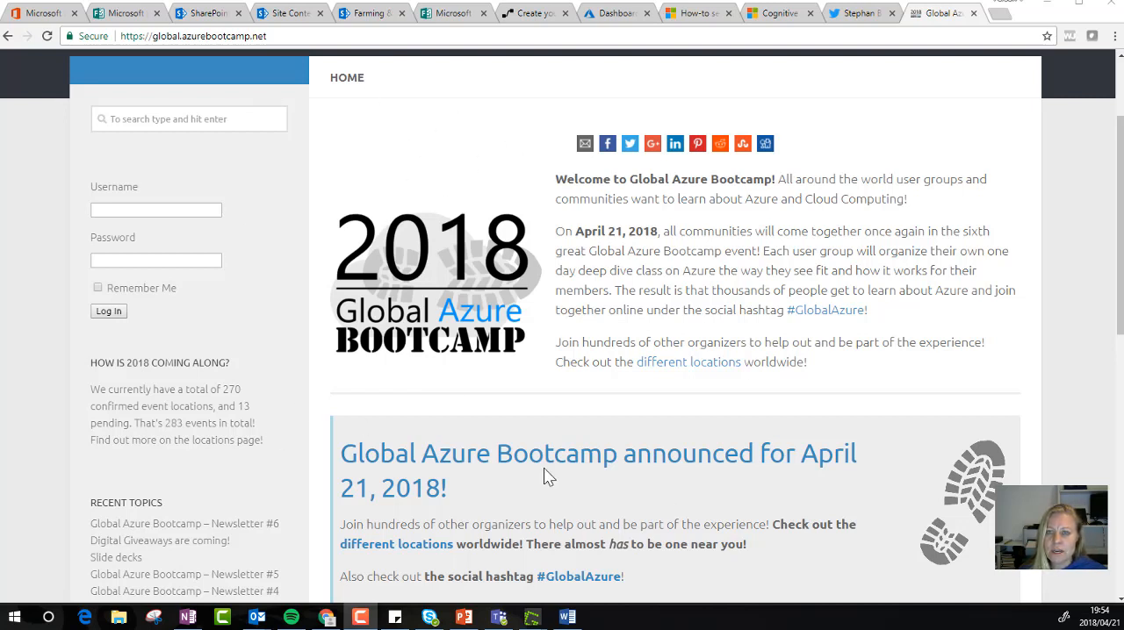
mouse_move(604, 365)
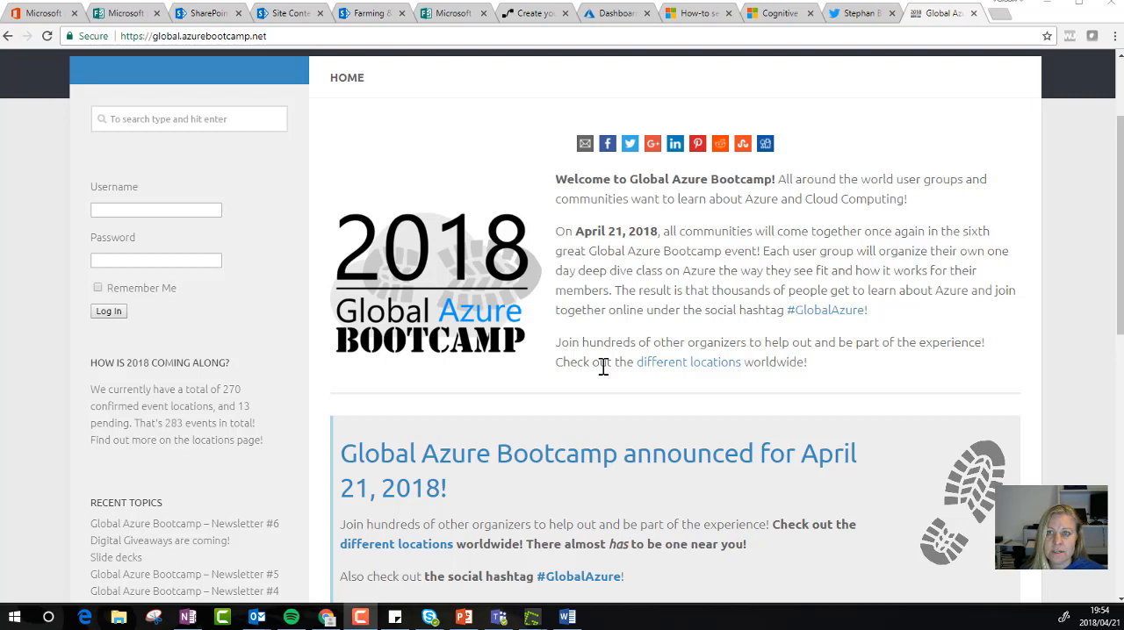
mouse_move(569, 297)
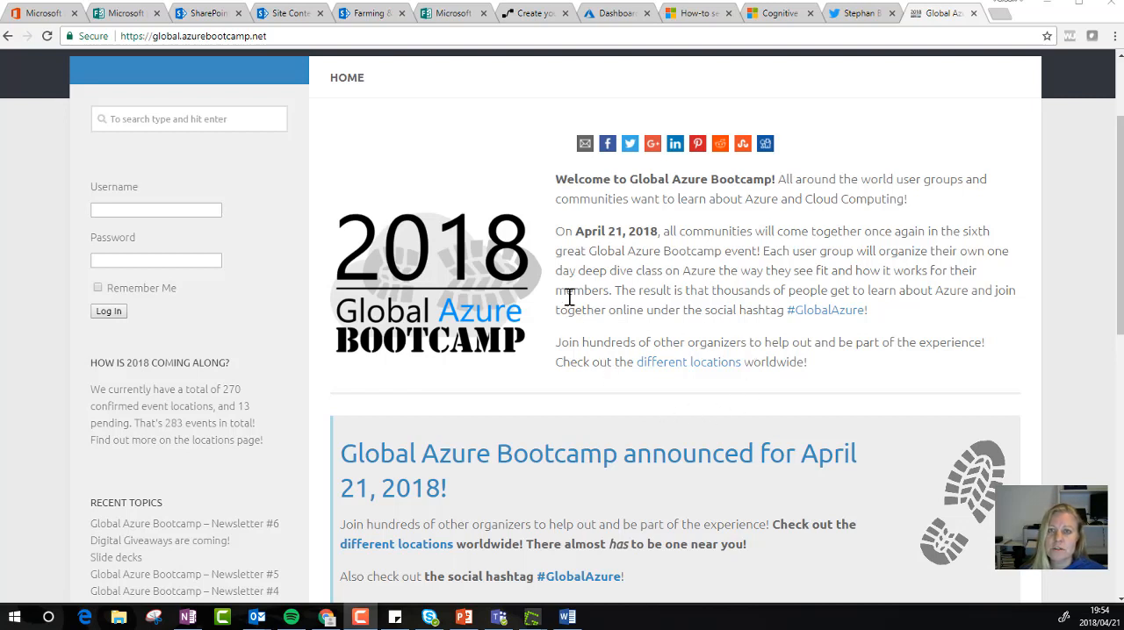
mouse_move(552, 302)
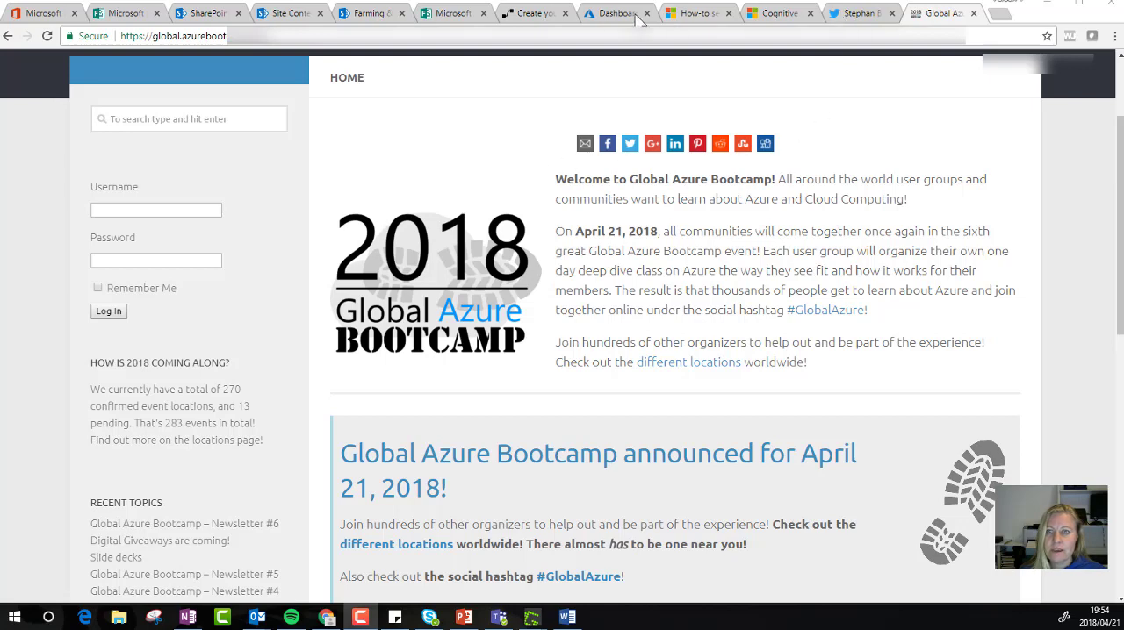
Step: Switch to the Azure portal and bring up Cognitive Services from All services
click(613, 14)
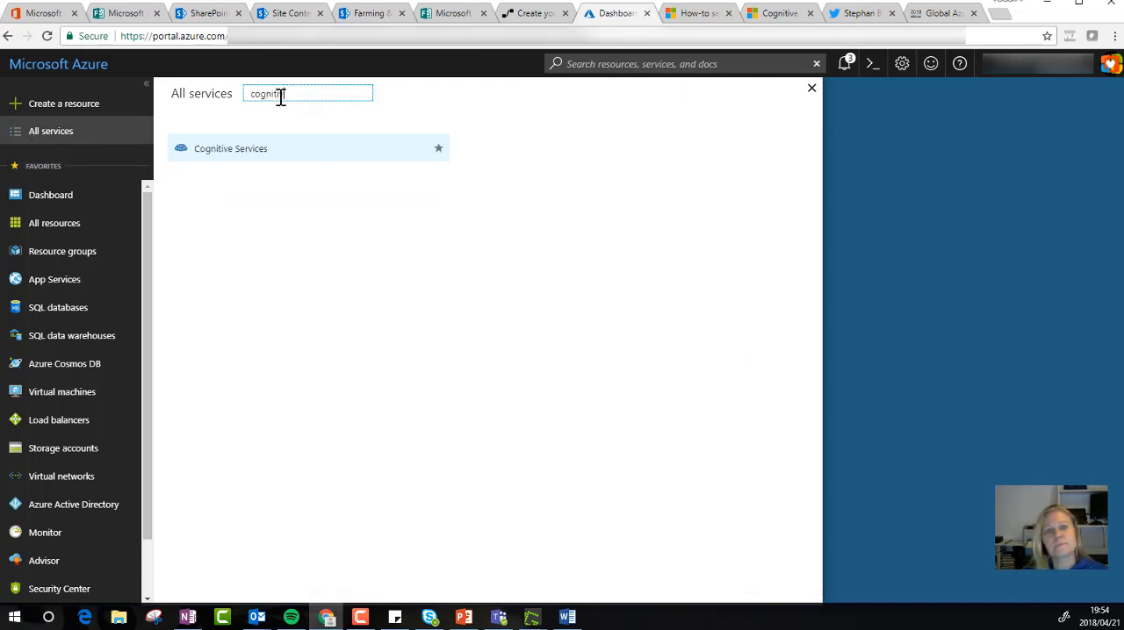
click(230, 147)
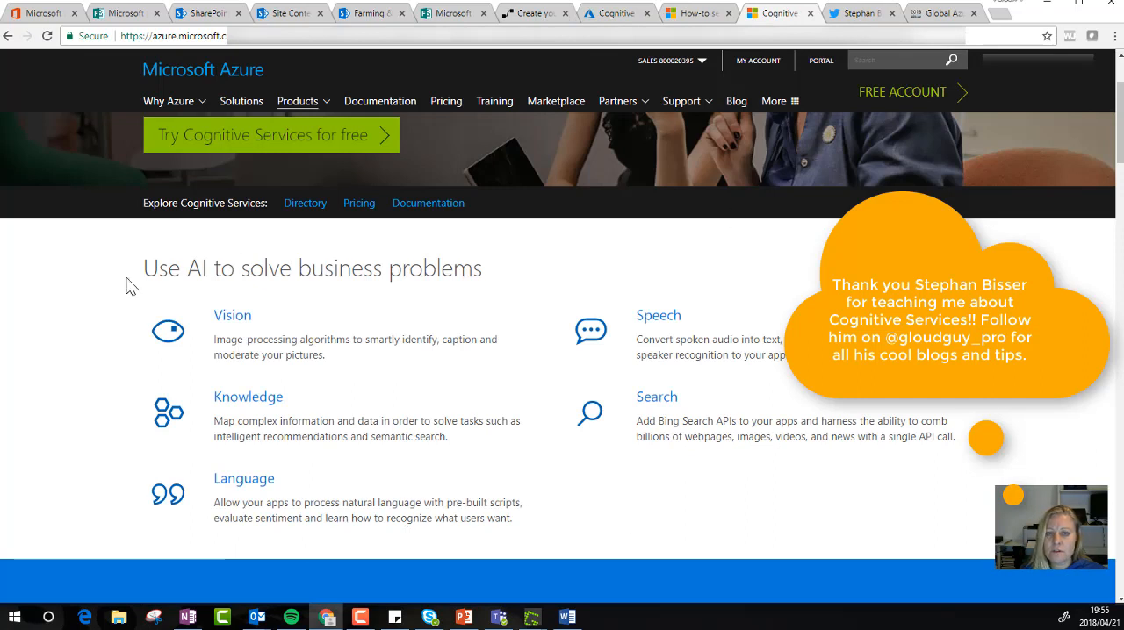
mouse_move(72, 297)
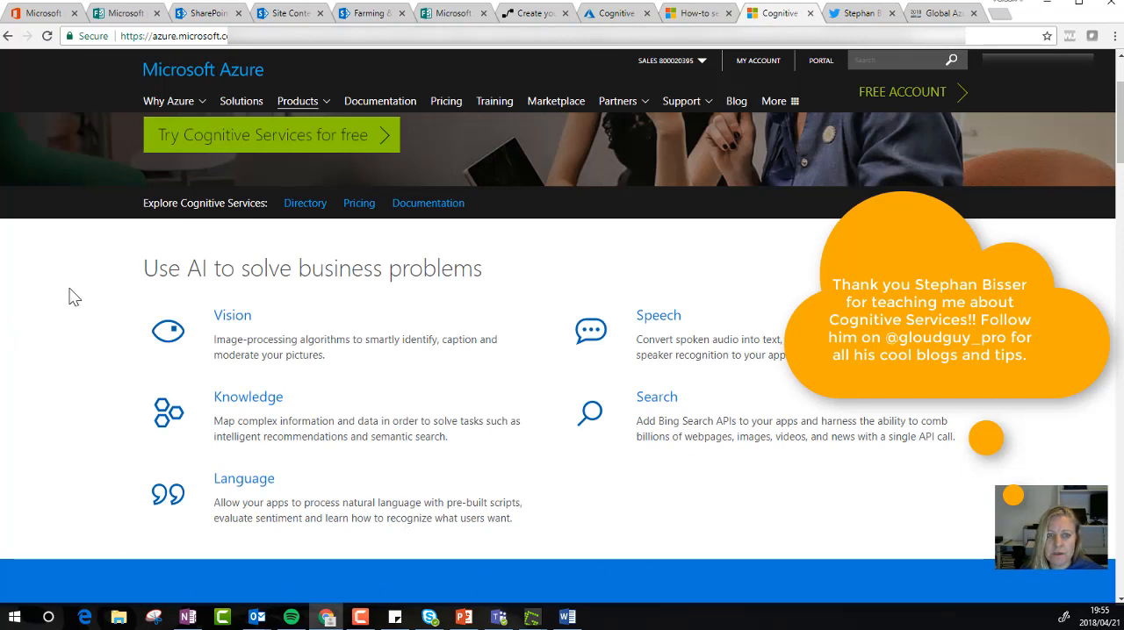
mouse_move(195, 449)
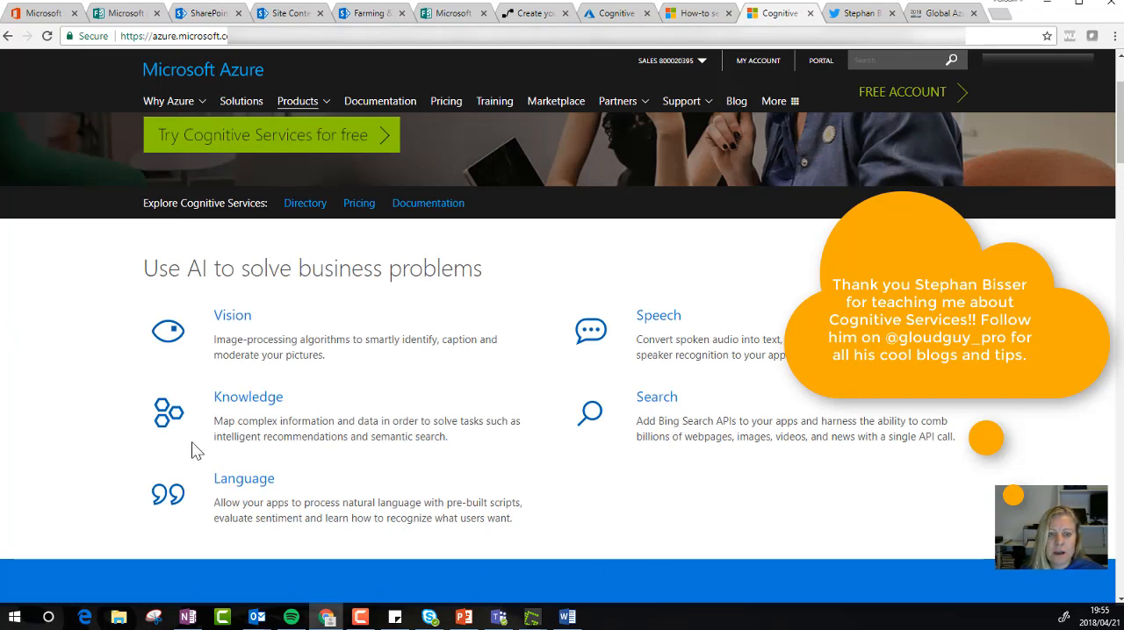
mouse_move(662, 409)
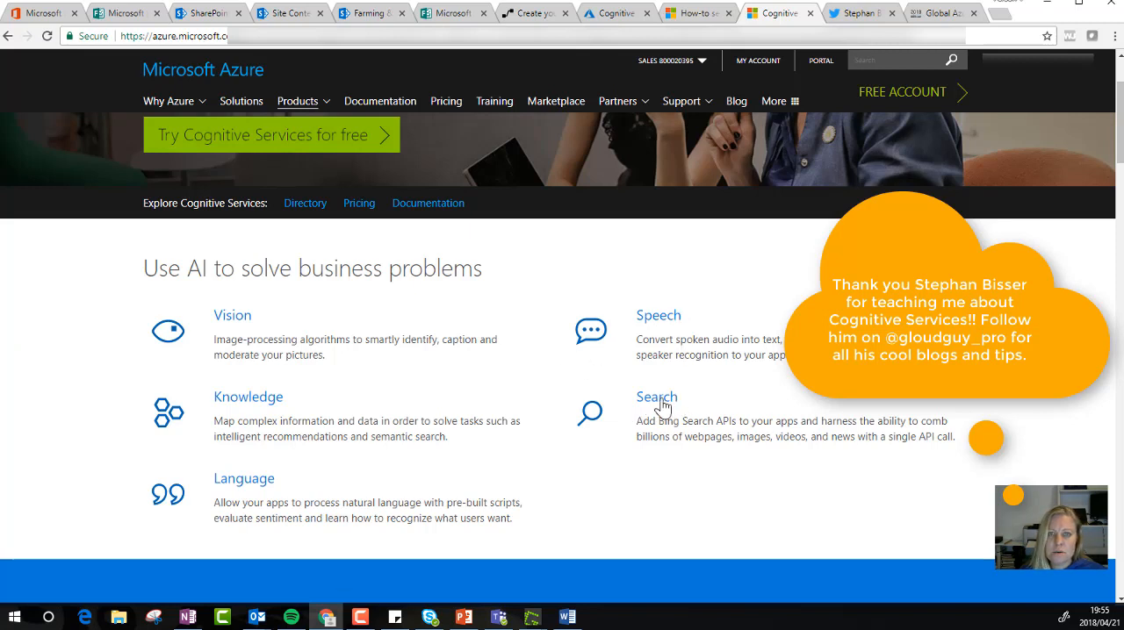
mouse_move(200, 334)
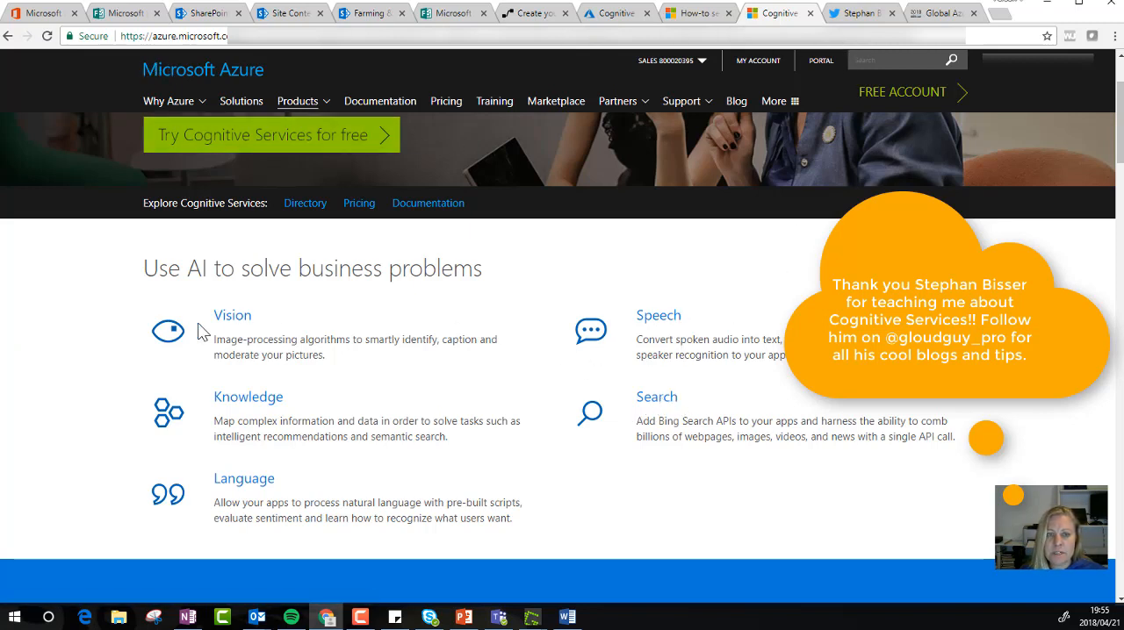
mouse_move(123, 339)
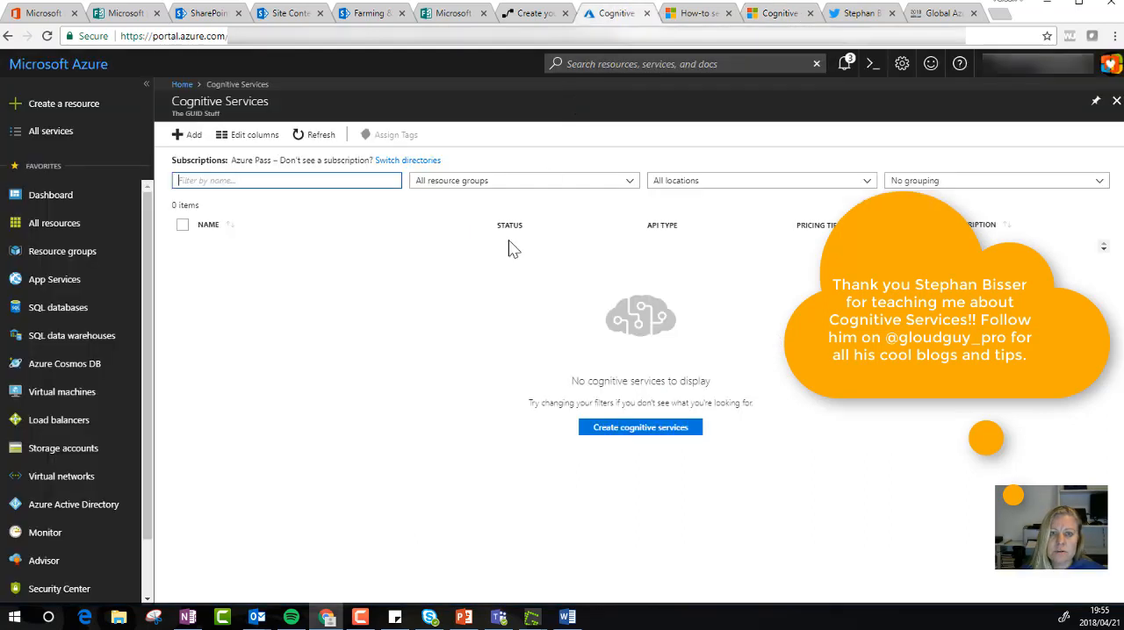
mouse_move(218, 150)
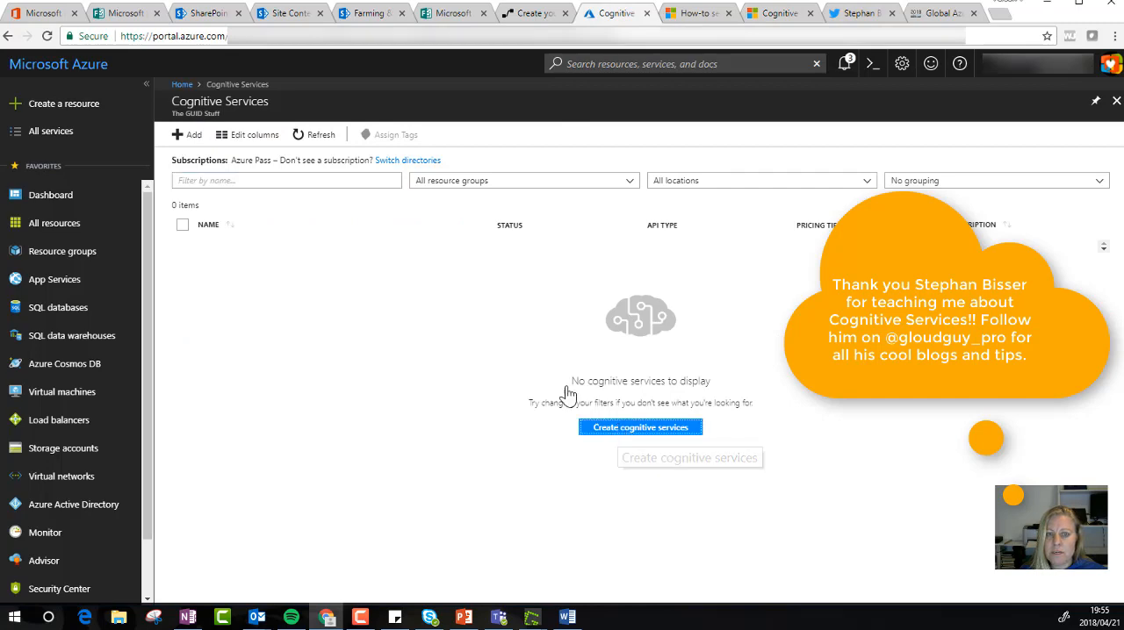
Step: Browse the cognitive services catalogue and choose Text Analytics API for a new resource
click(640, 427)
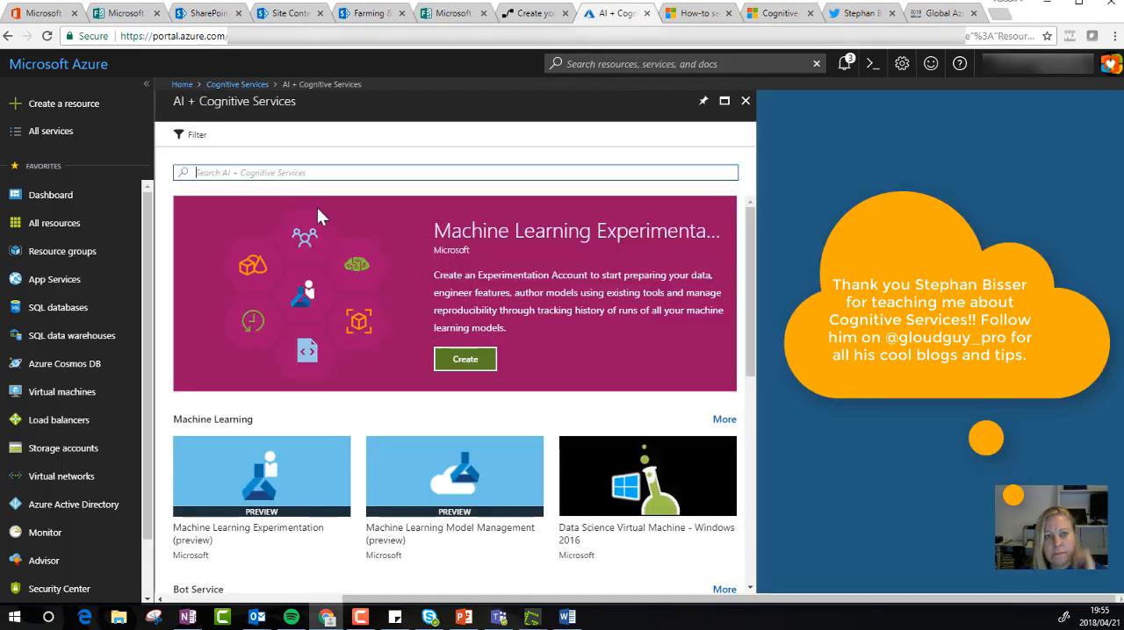
mouse_move(309, 396)
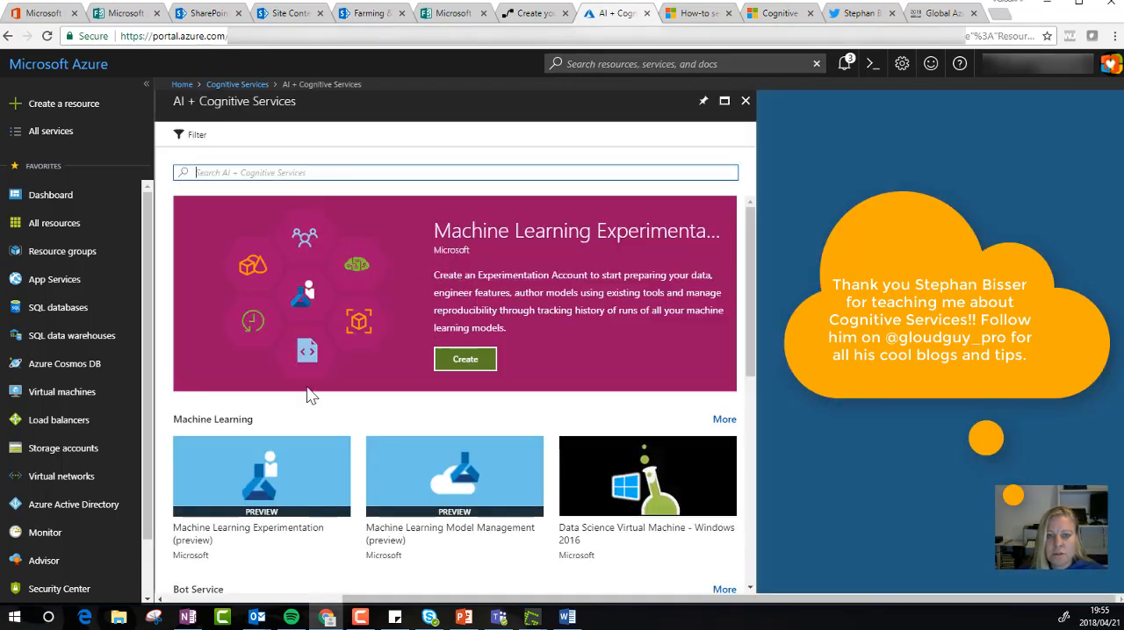
scroll(down, 3)
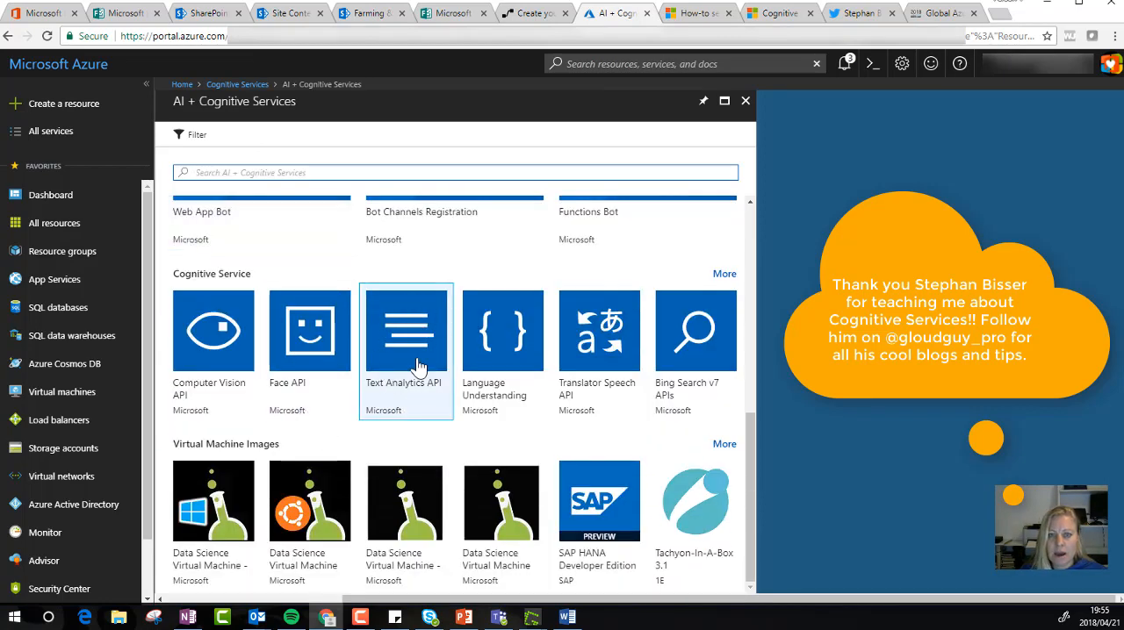
click(407, 331)
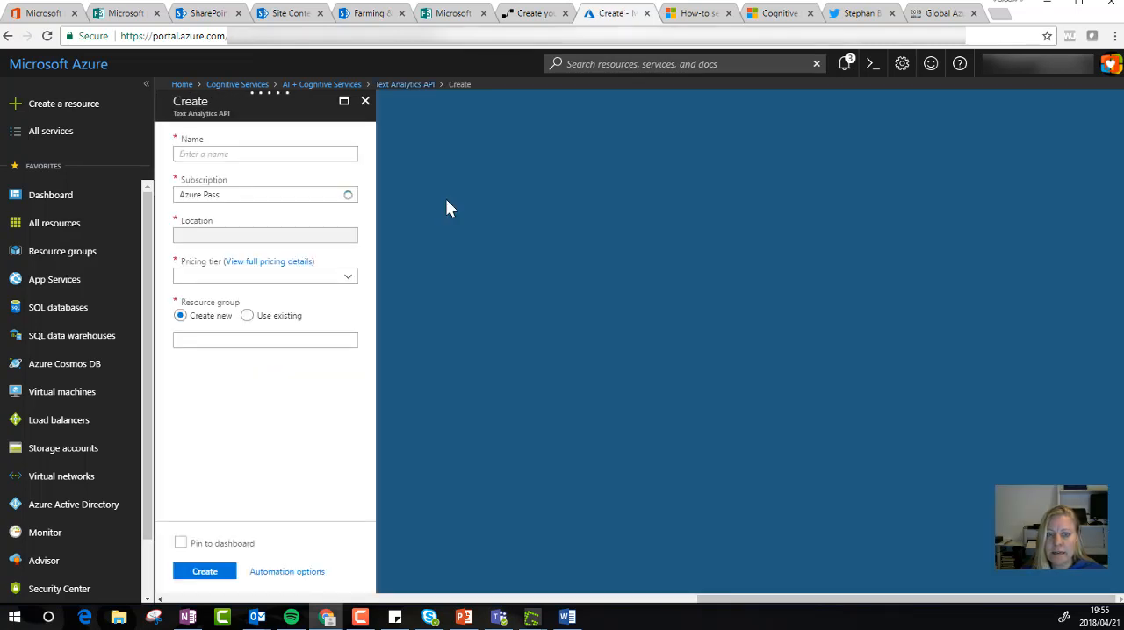
Step: Enter an initial resource name and choose the free F0 pricing tier (5K transactions)
click(265, 154)
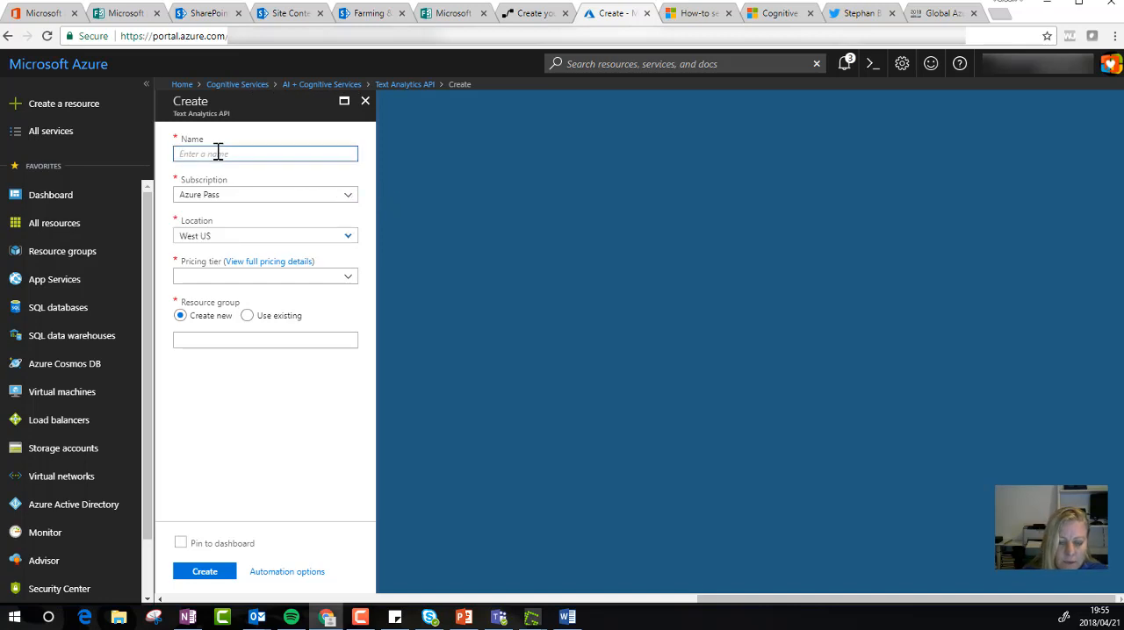
text(IntranetFeedback)
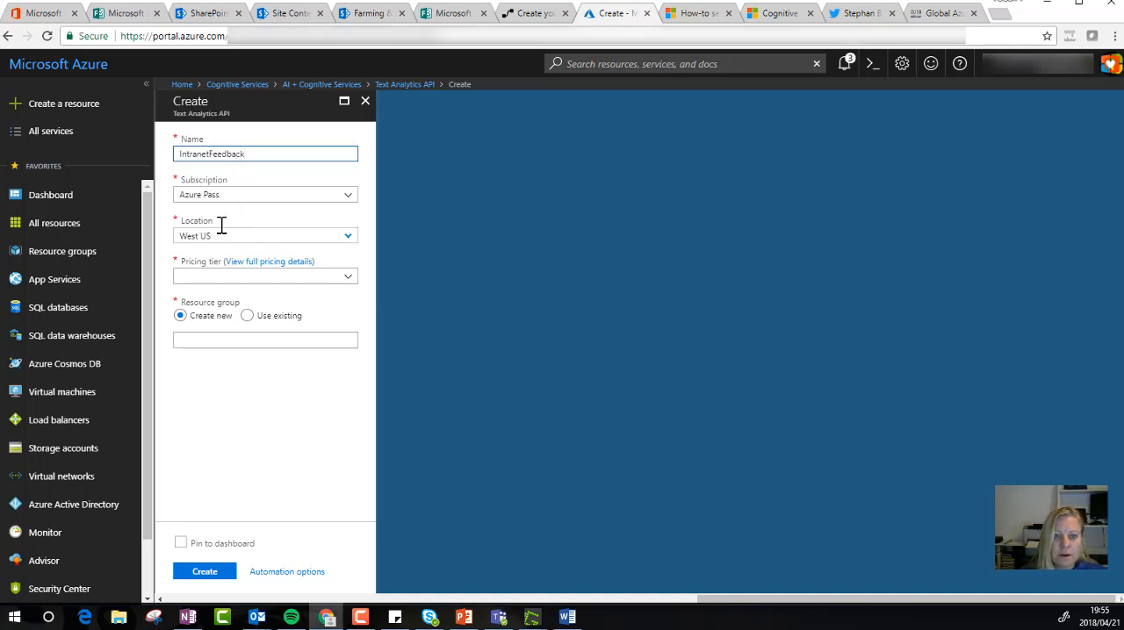
click(264, 276)
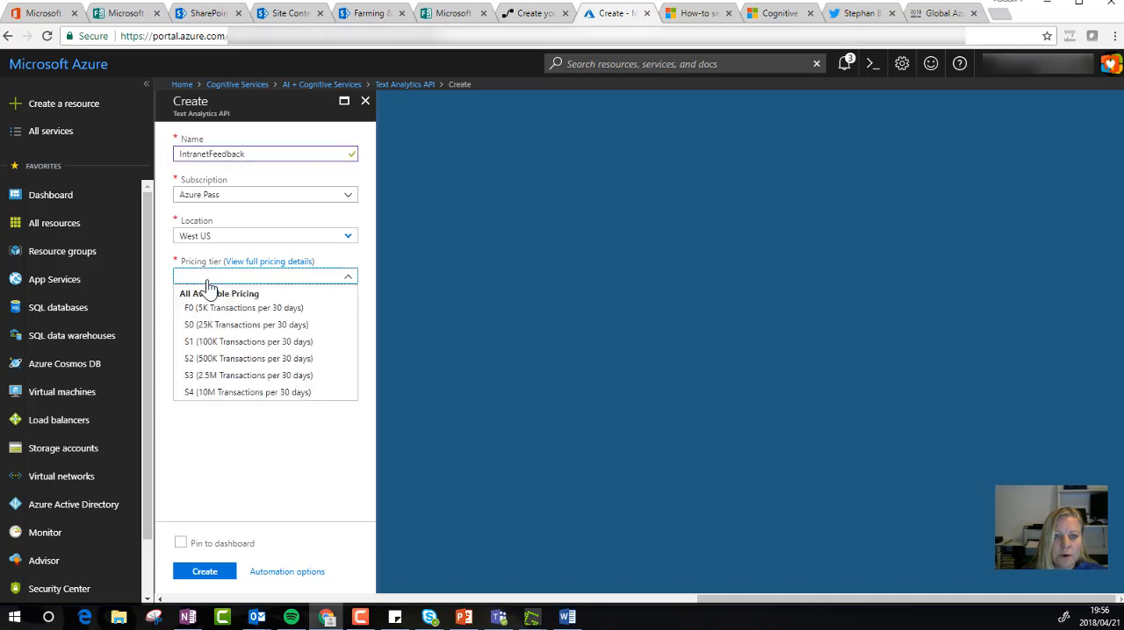
click(242, 308)
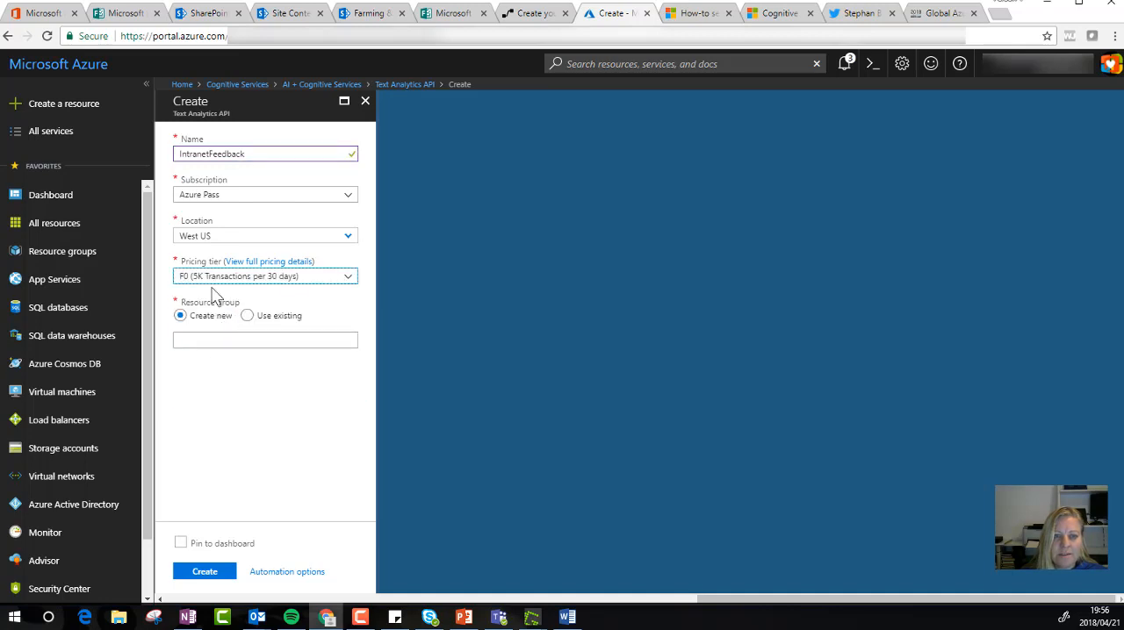
Step: Create a new resource group named FeedbackAnalytics
click(263, 341)
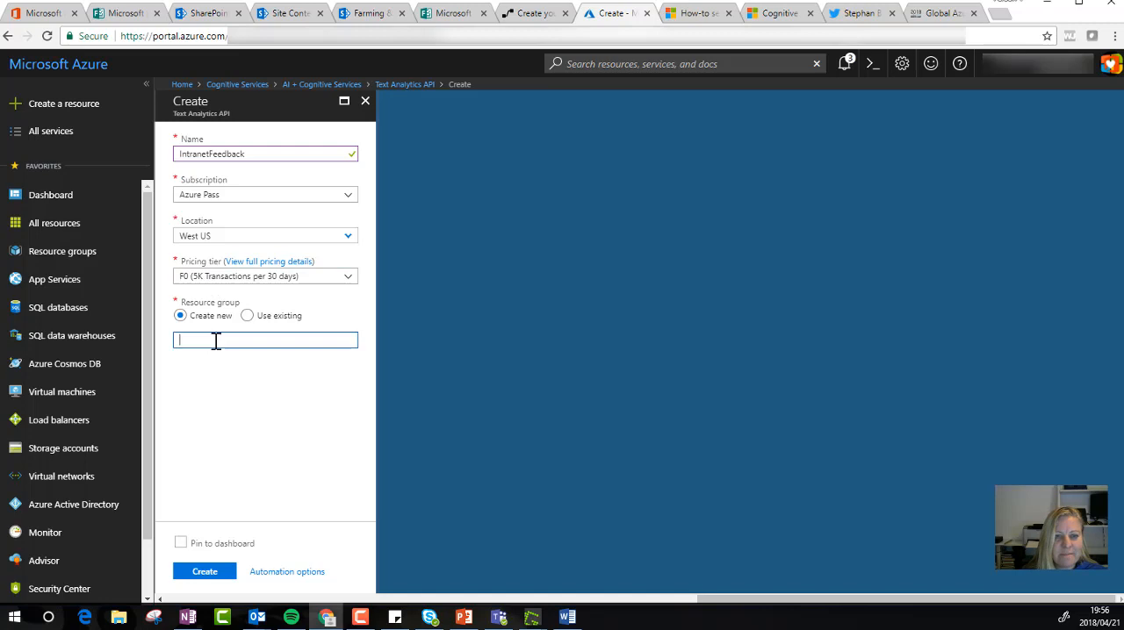
text(Feedback)
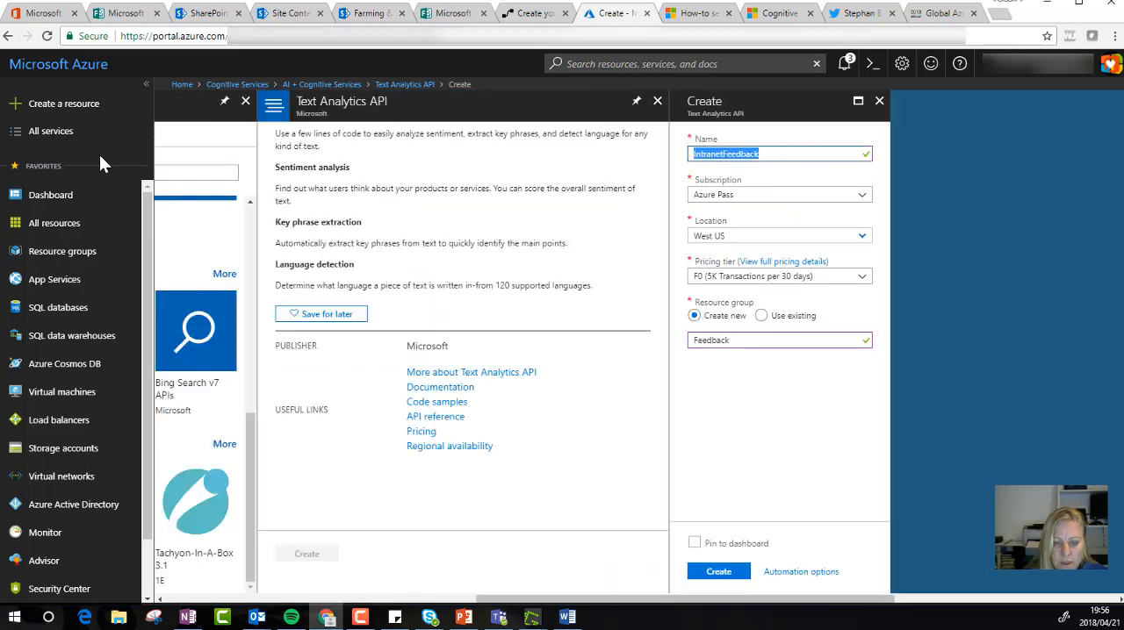
text(Feedback)
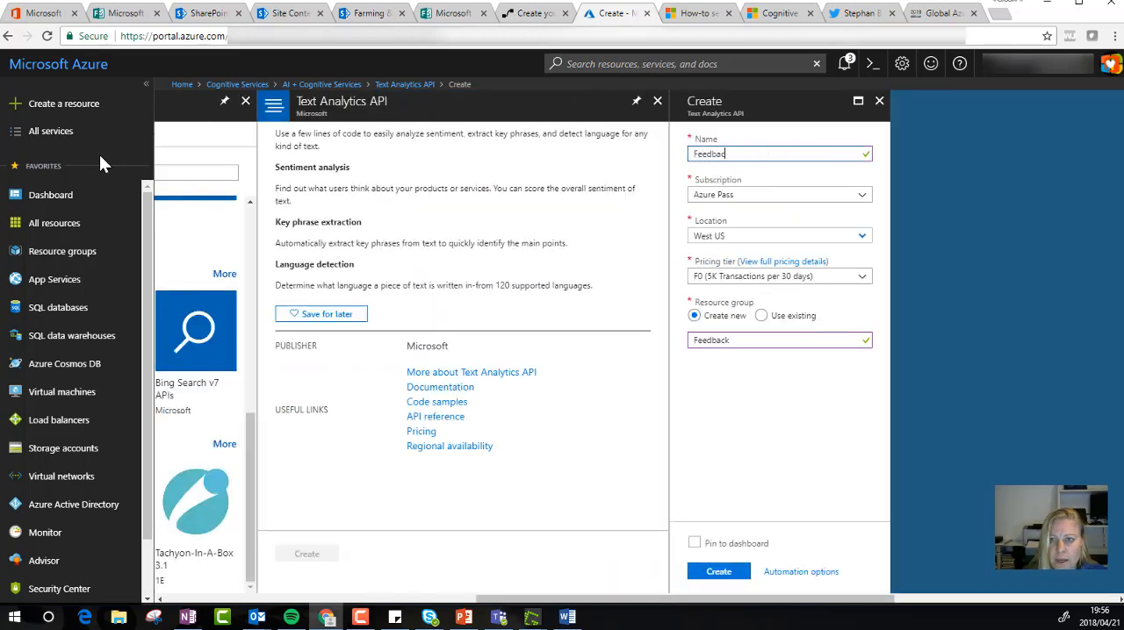
text(Analytics)
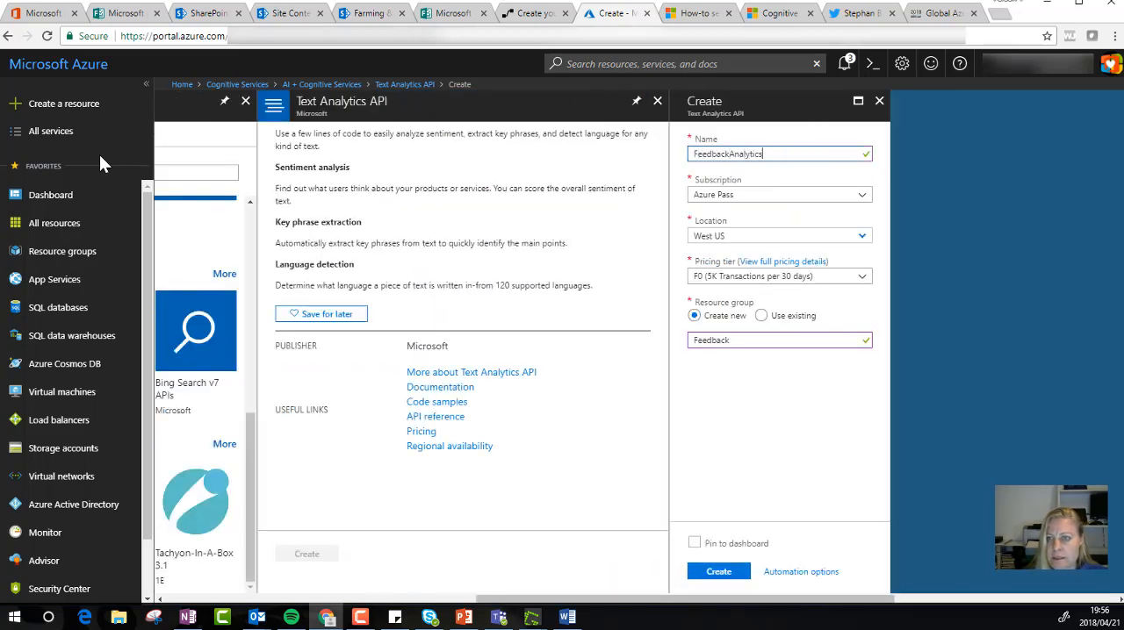
Step: Rename the resource to FeedbackAnalytics and pin it to the dashboard
triple_click(727, 155)
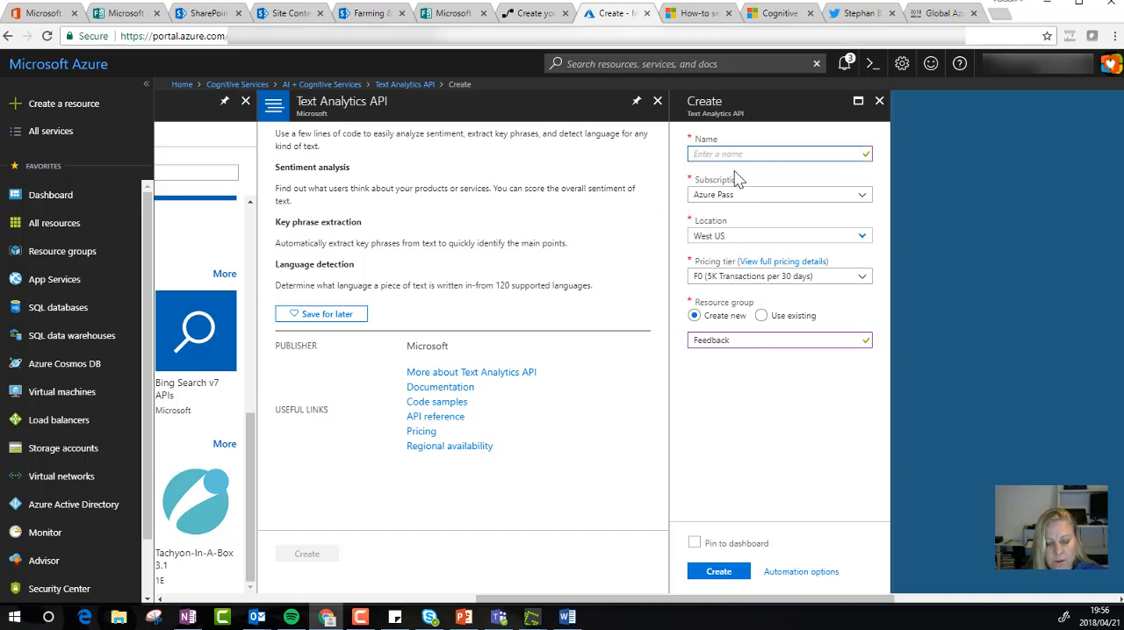
text(FeedbackAnalytics)
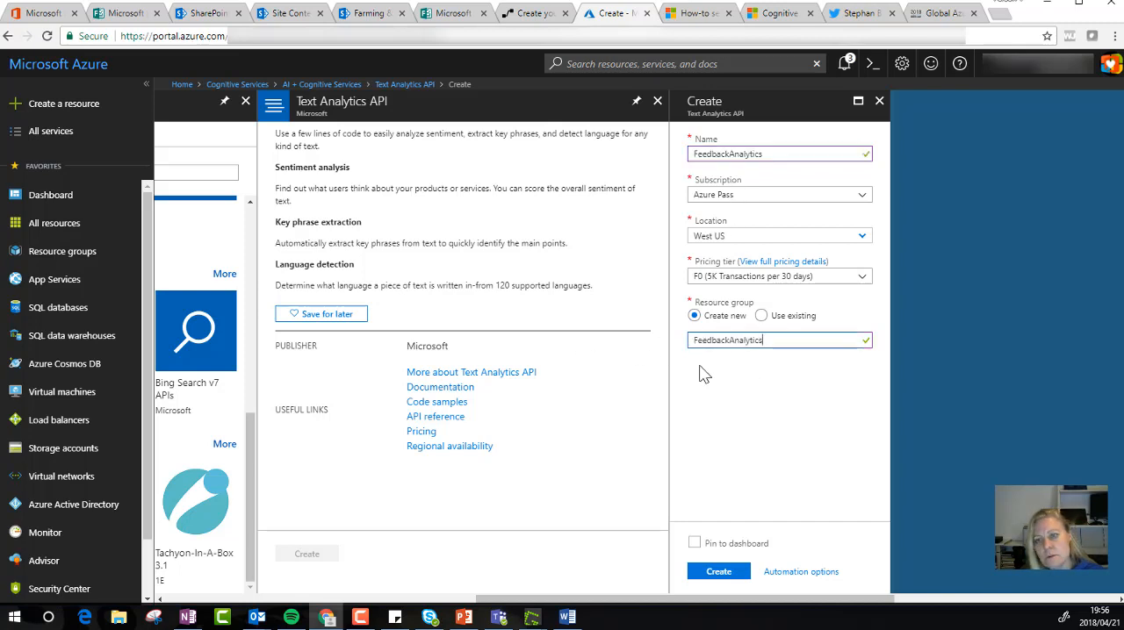
click(695, 542)
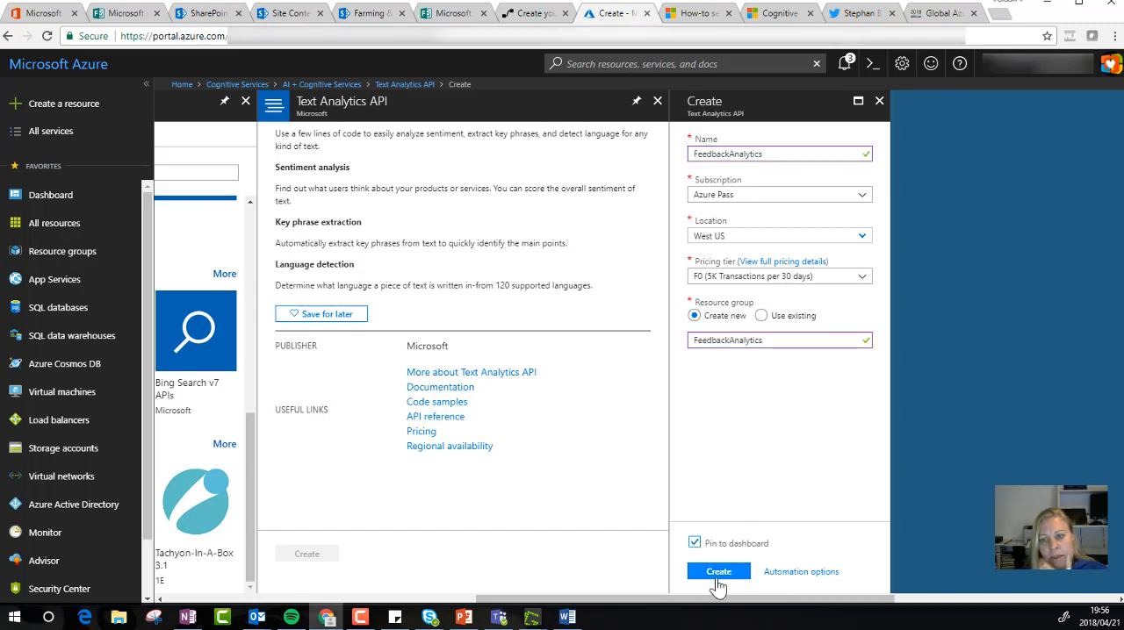
Step: Submit the FeedbackAnalytics resource for deployment and watch it on the dashboard
click(720, 572)
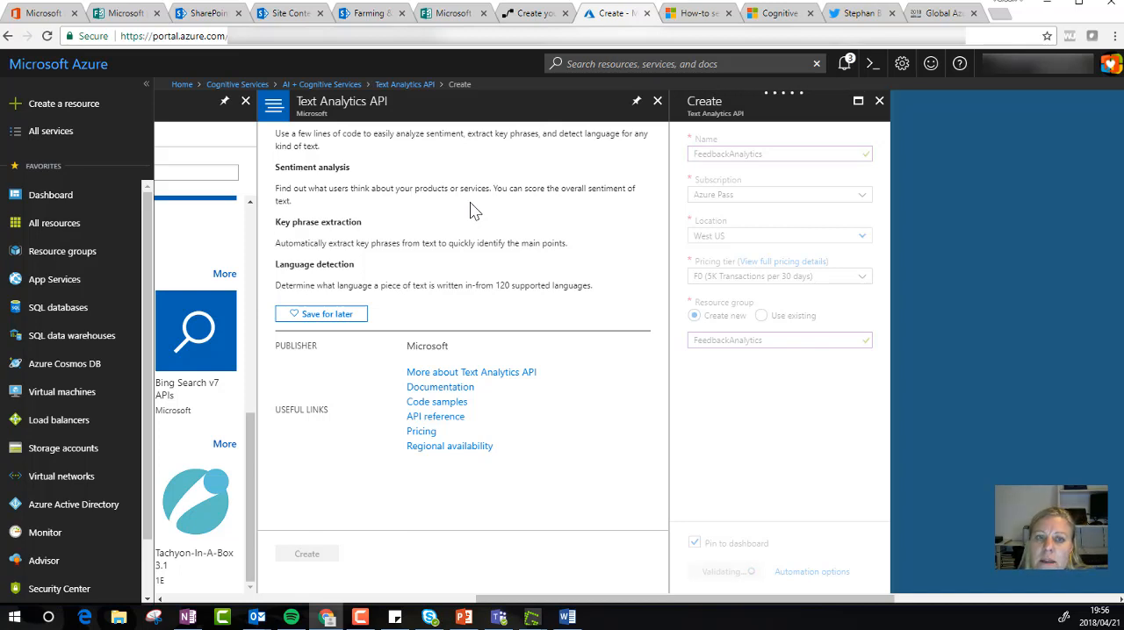
click(305, 553)
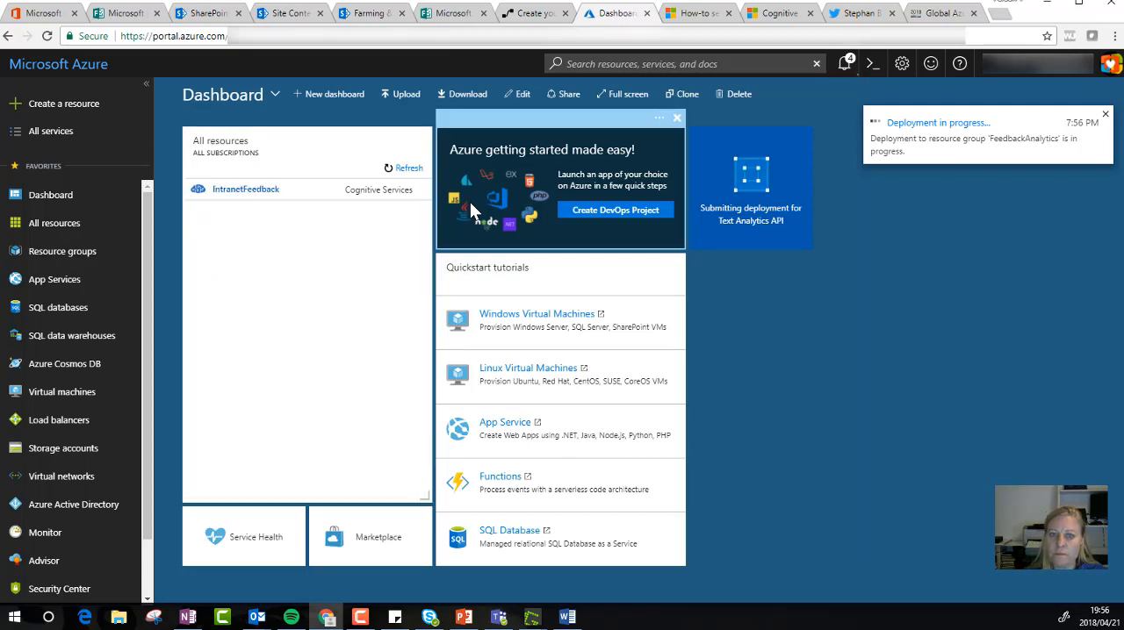
Step: Open the deployed FeedbackAnalytics resource, dismiss the success notice, and show its Keys page
click(1105, 116)
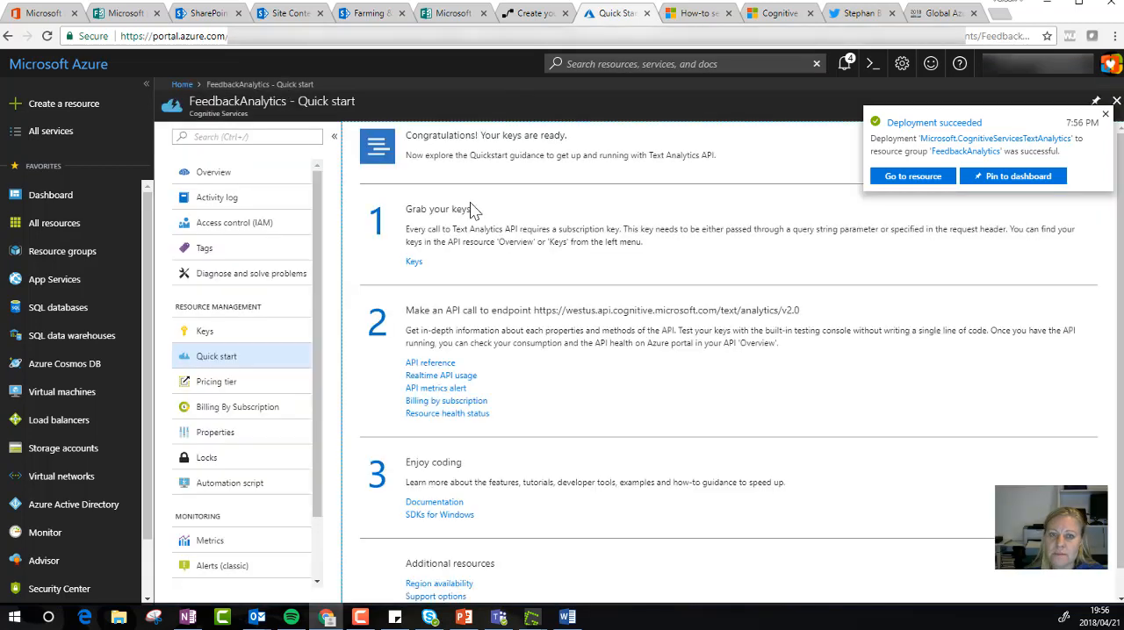
click(1116, 100)
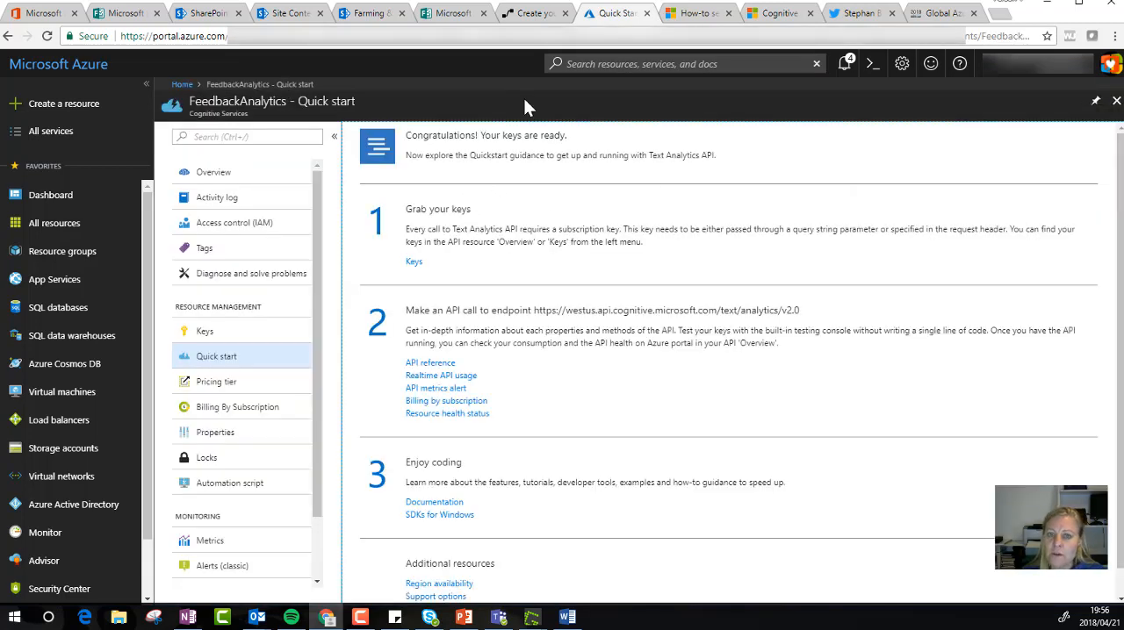
mouse_move(327, 360)
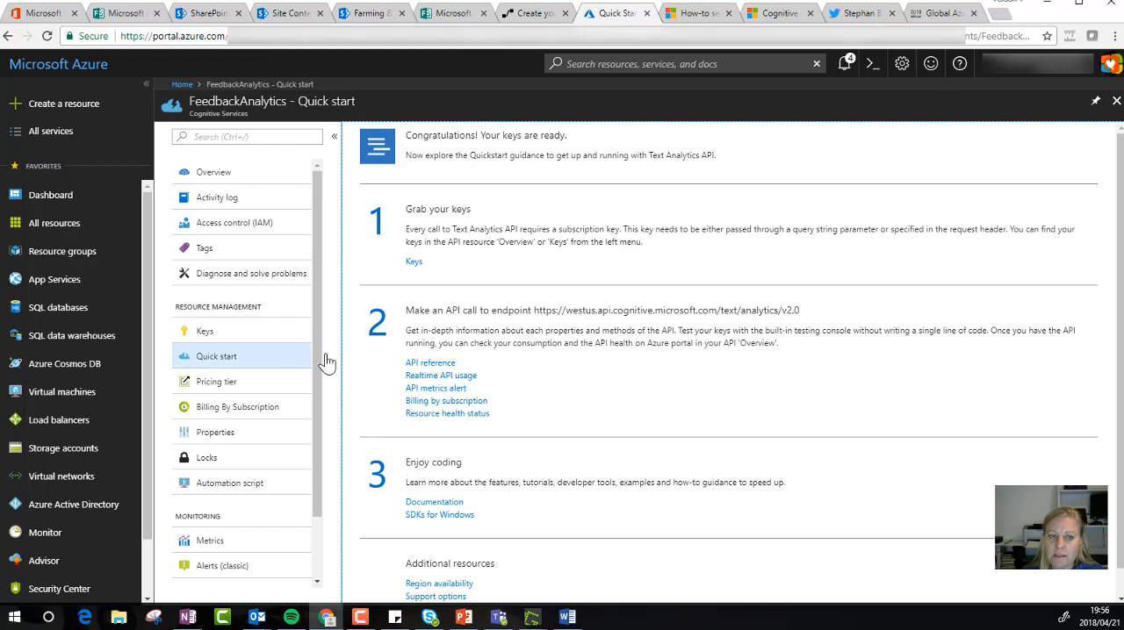
click(204, 330)
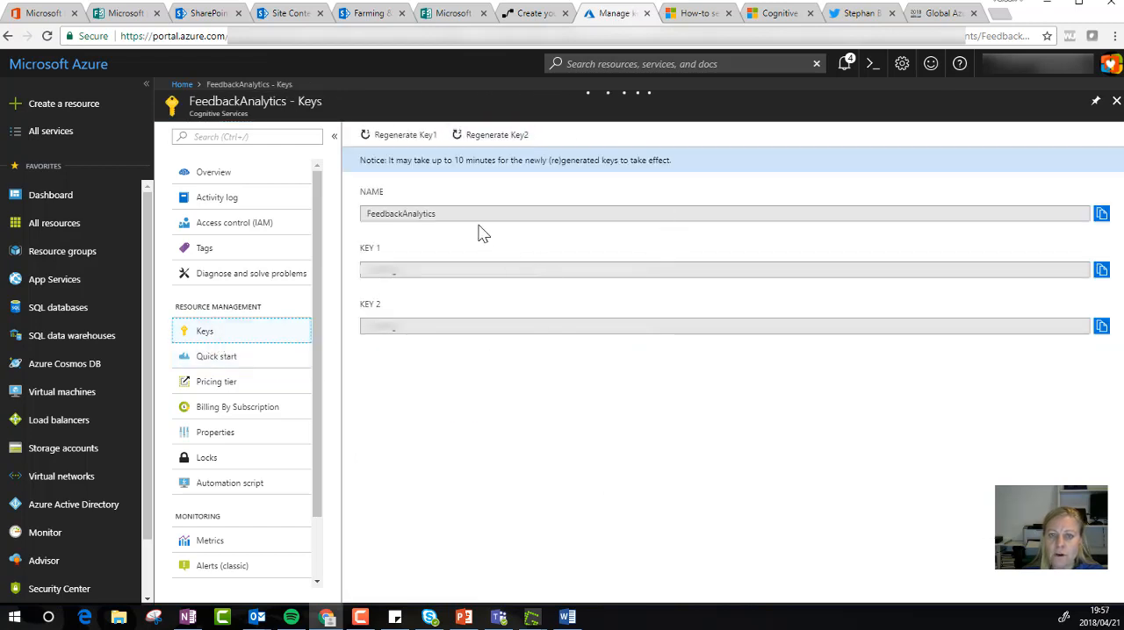
Step: Select the FeedbackAnalytics name on the Keys page, then return to Quick start guidance
click(464, 214)
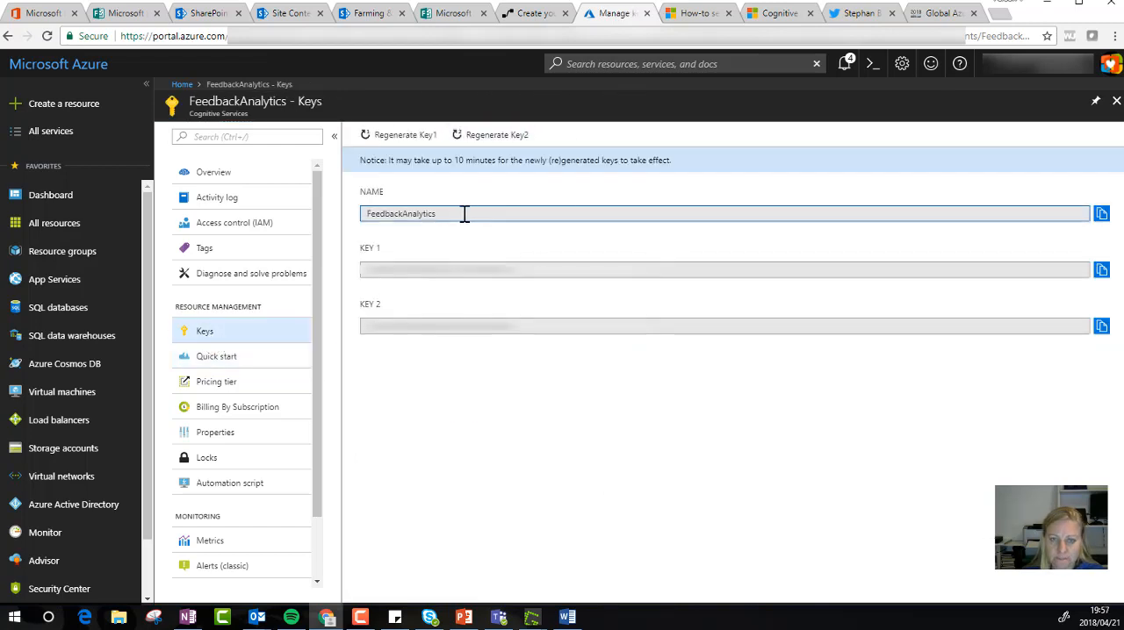
double_click(401, 214)
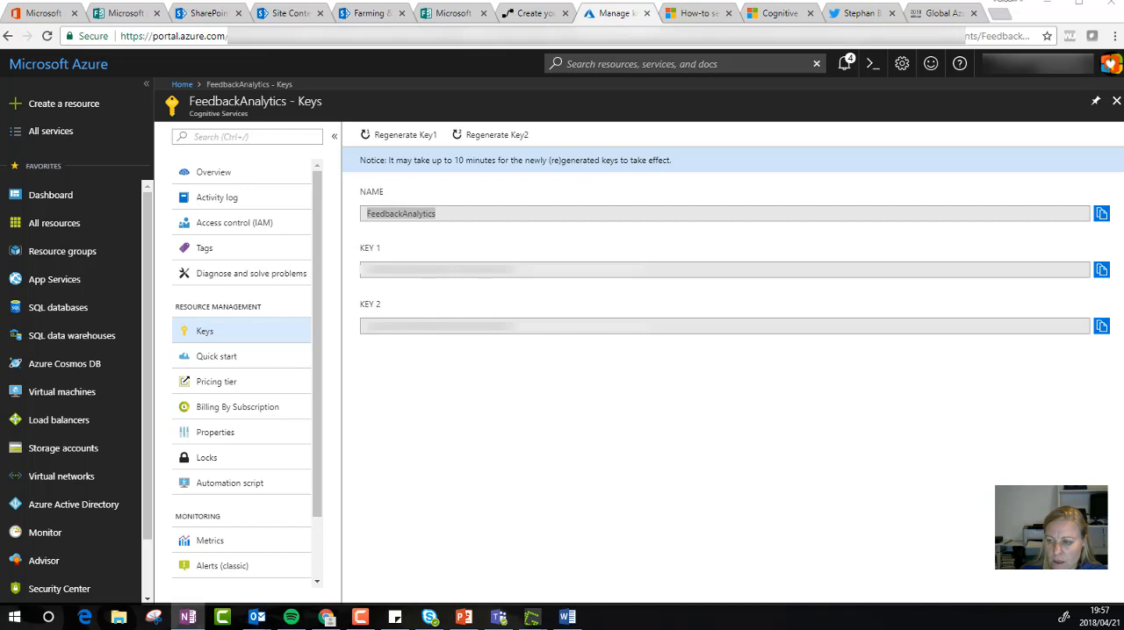
mouse_move(523, 271)
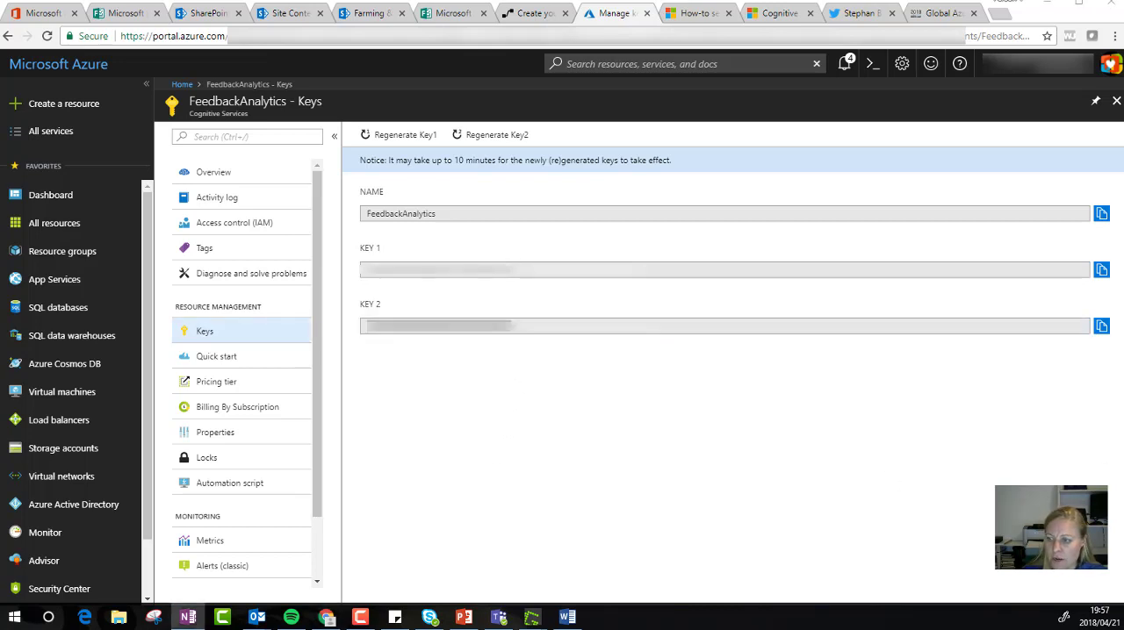
mouse_move(292, 374)
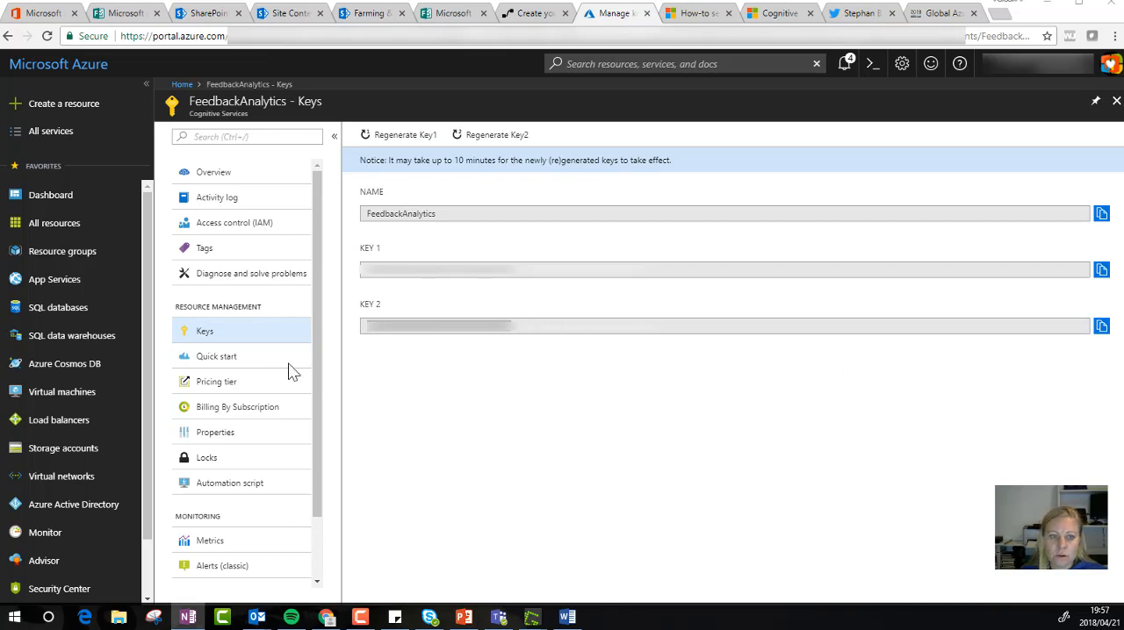
click(216, 357)
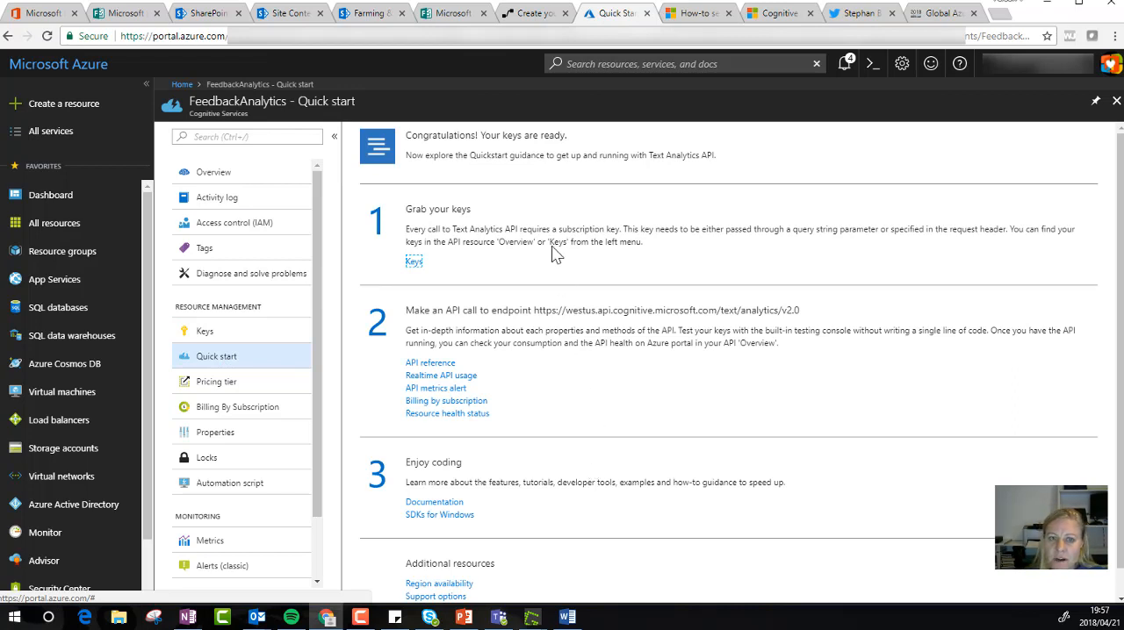
mouse_move(541, 242)
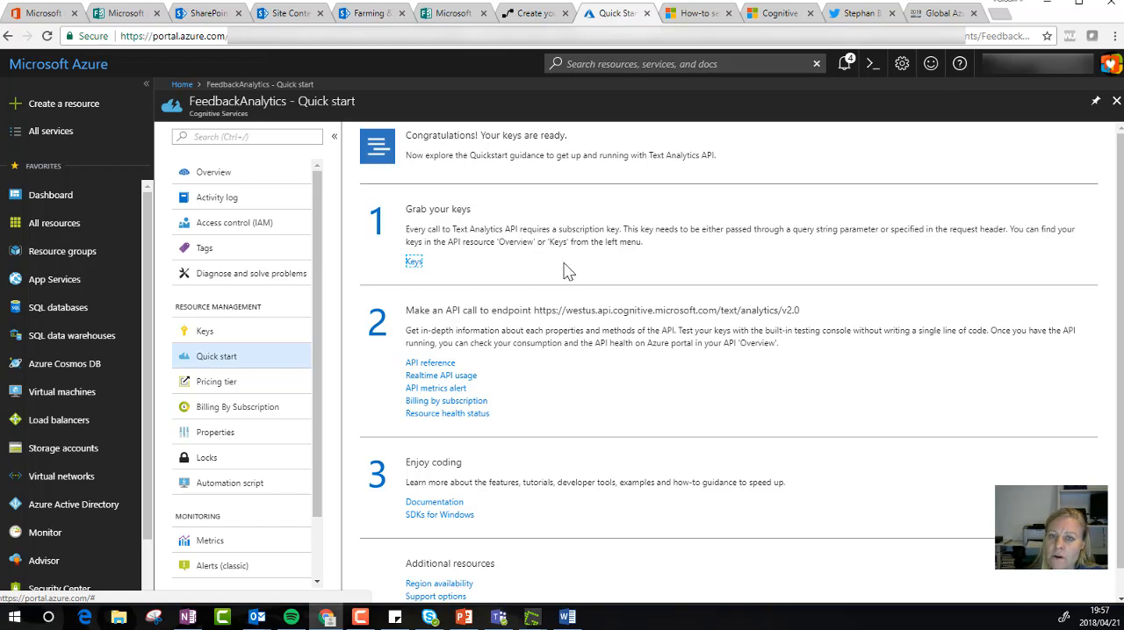
mouse_move(625, 267)
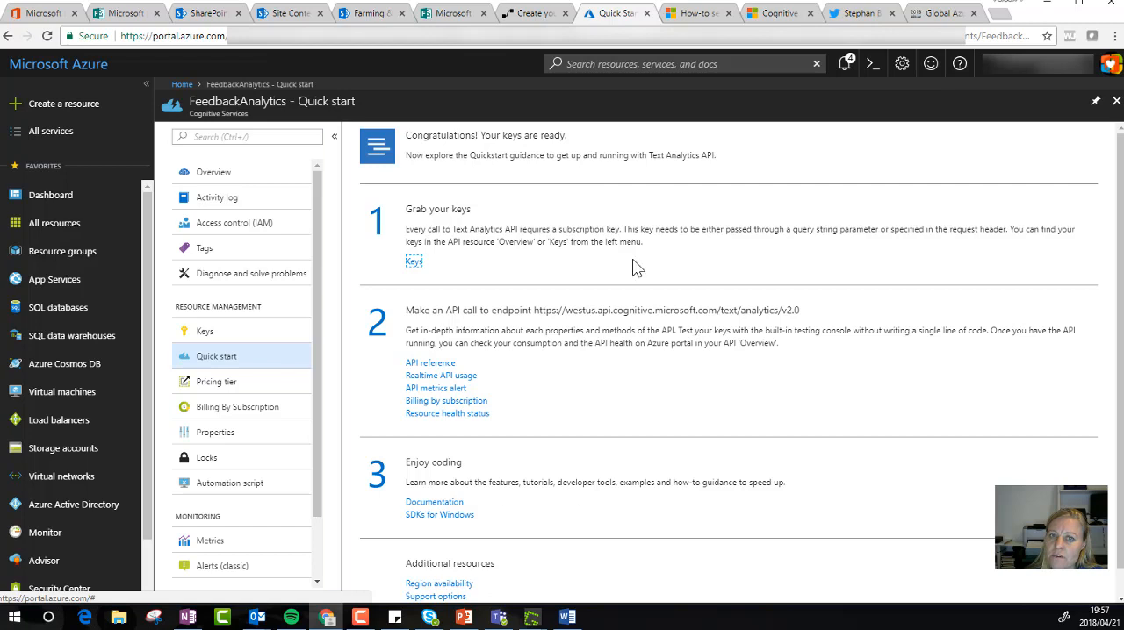
mouse_move(589, 277)
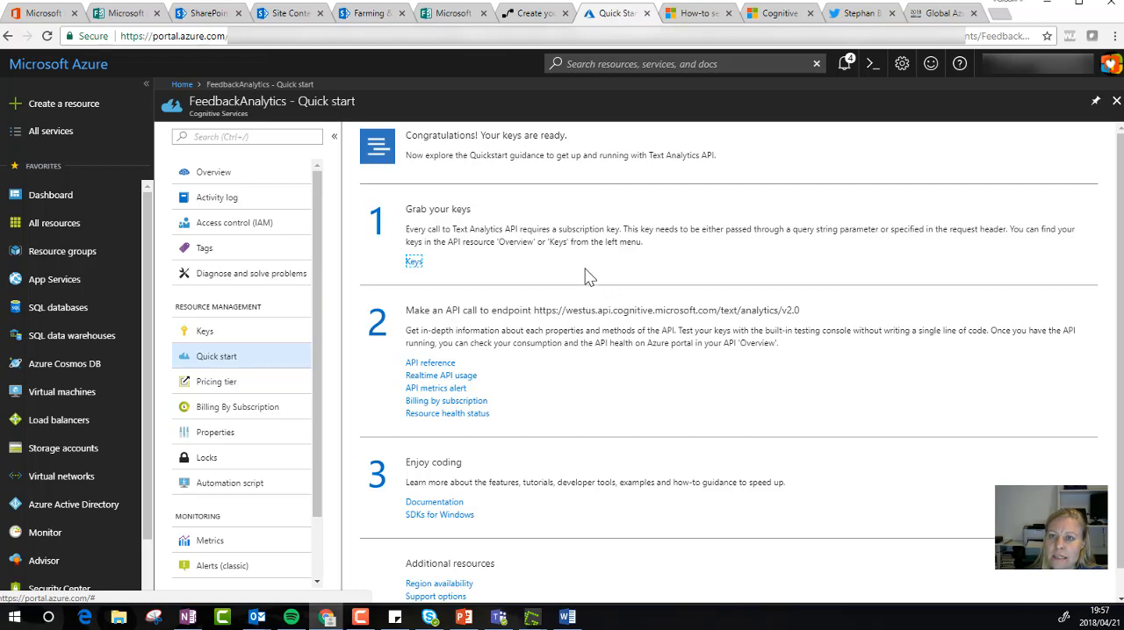
mouse_move(506, 292)
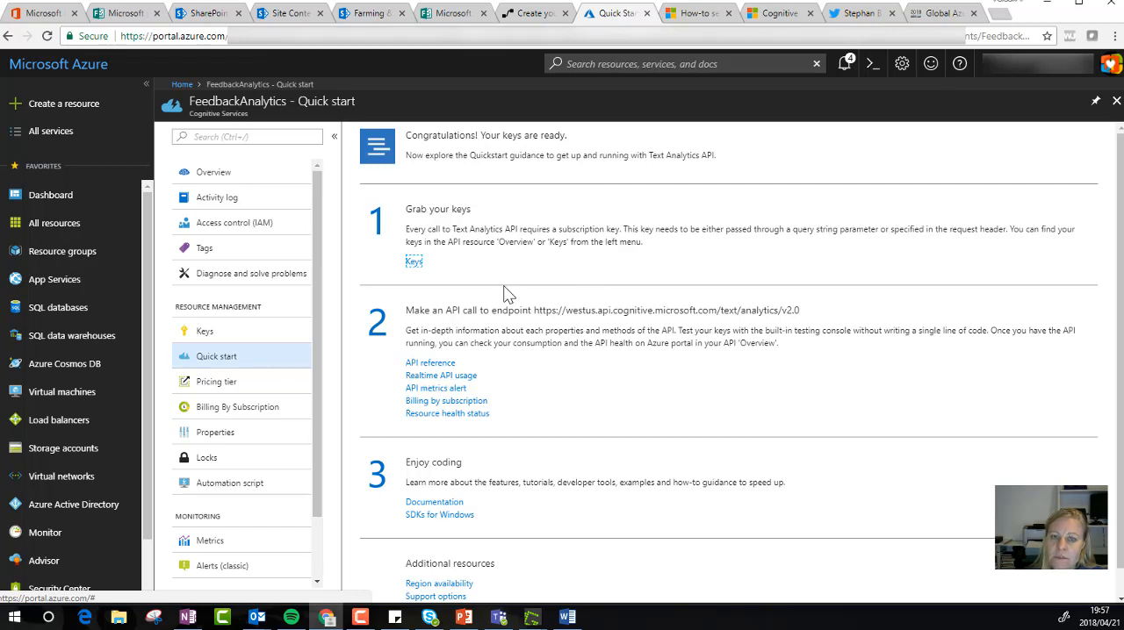
mouse_move(253, 228)
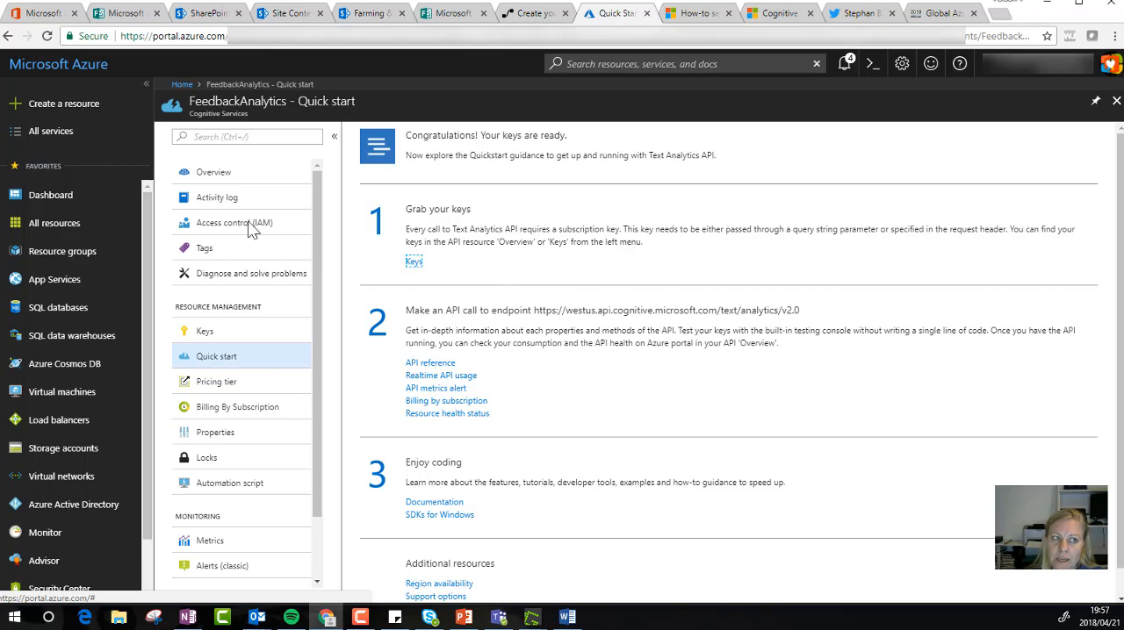